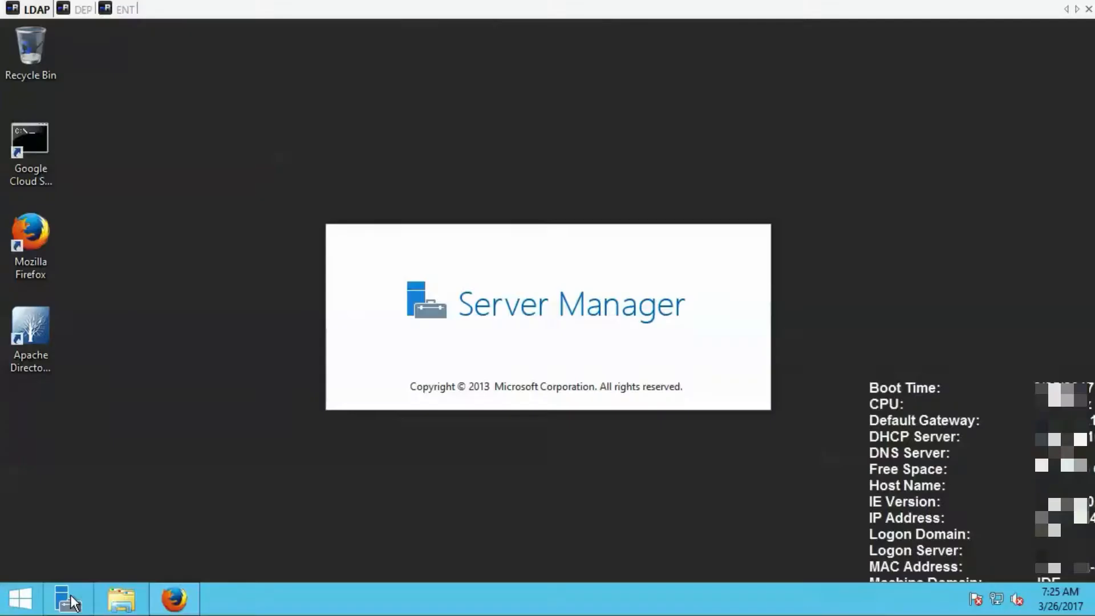
# - Launch Server Manager, show the AD DS server view and bring up the Tools list
pyautogui.click(67, 599)
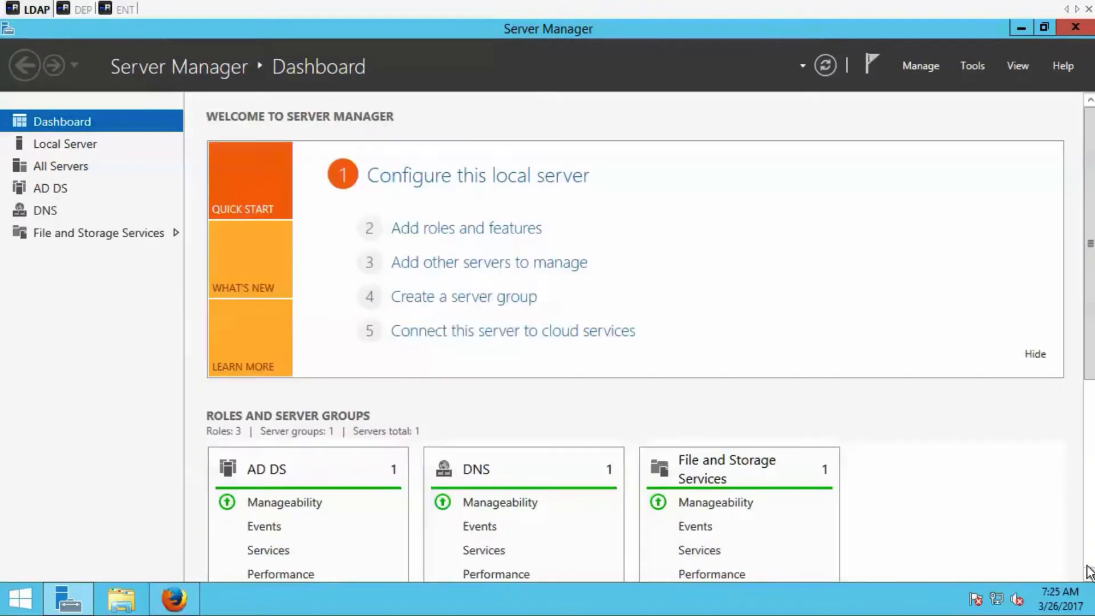
pyautogui.scroll(-3)
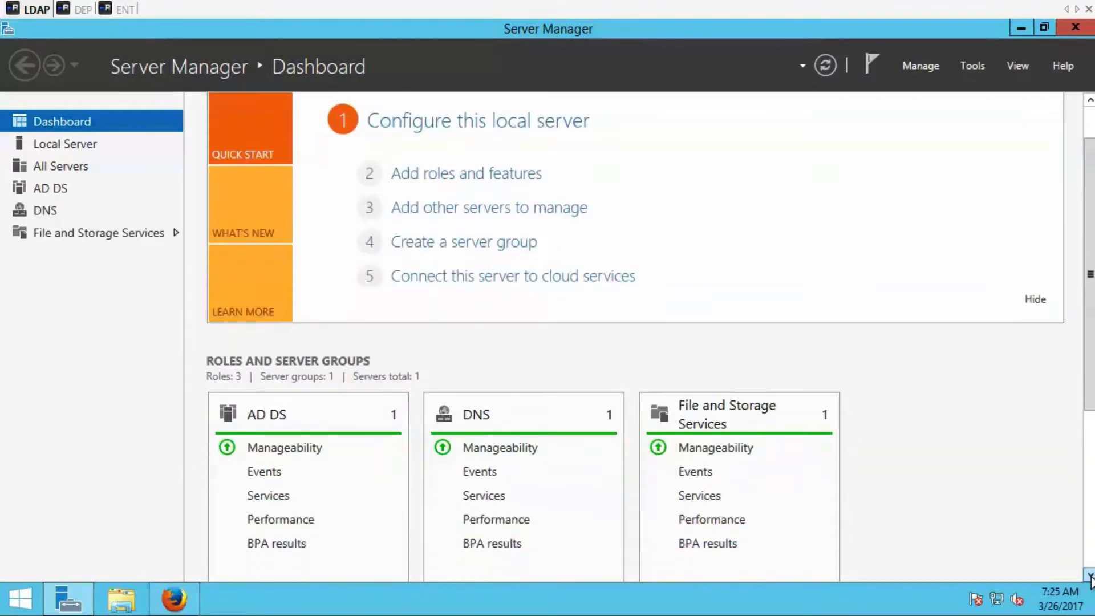
pyautogui.scroll(-3)
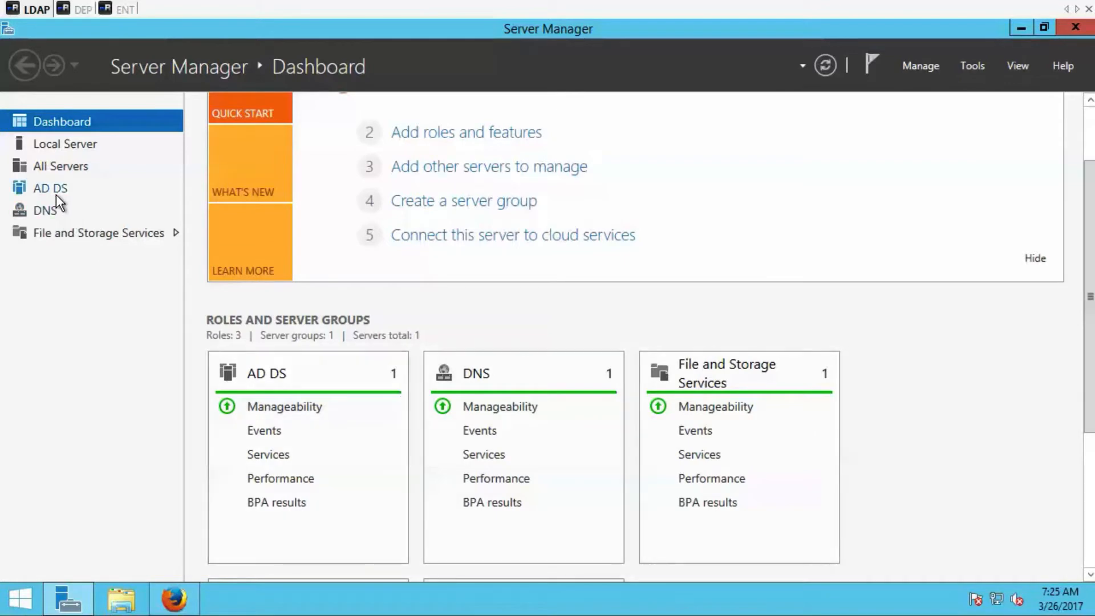
pyautogui.click(50, 187)
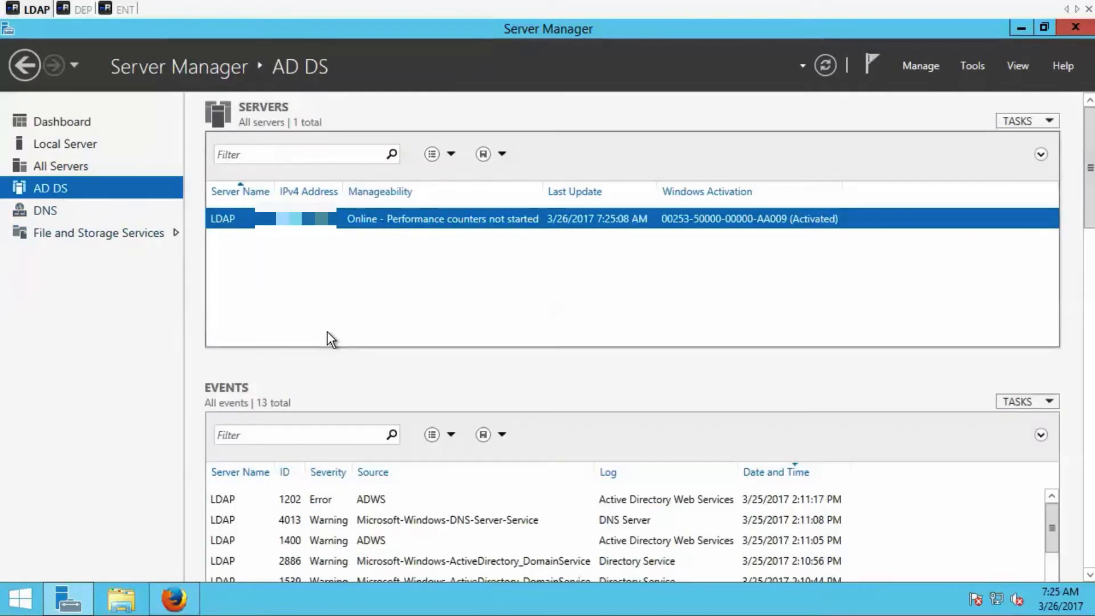
pyautogui.moveTo(967, 82)
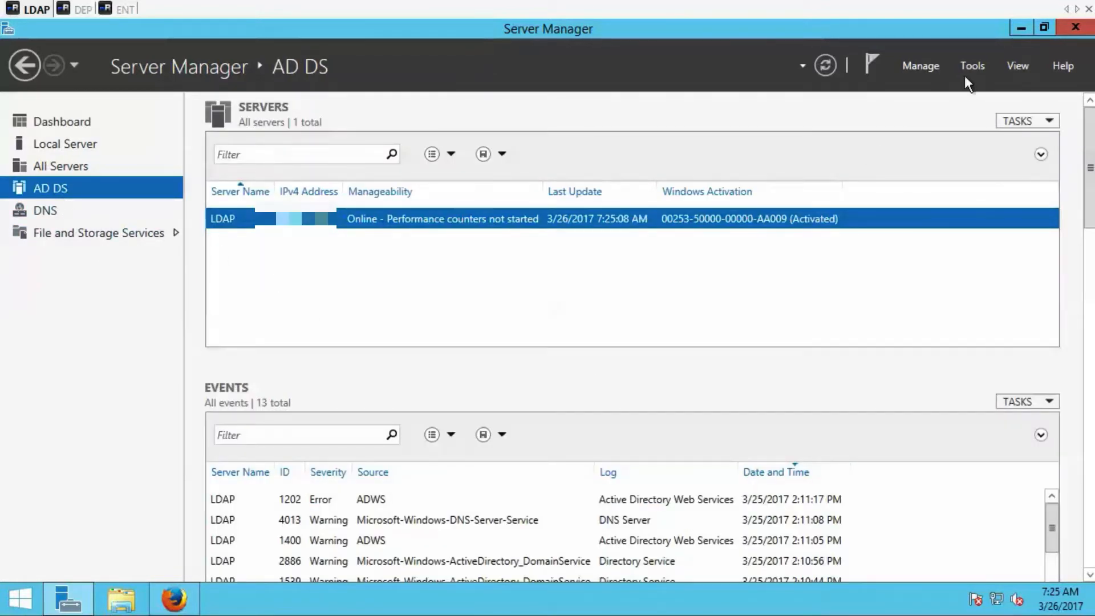
pyautogui.click(972, 65)
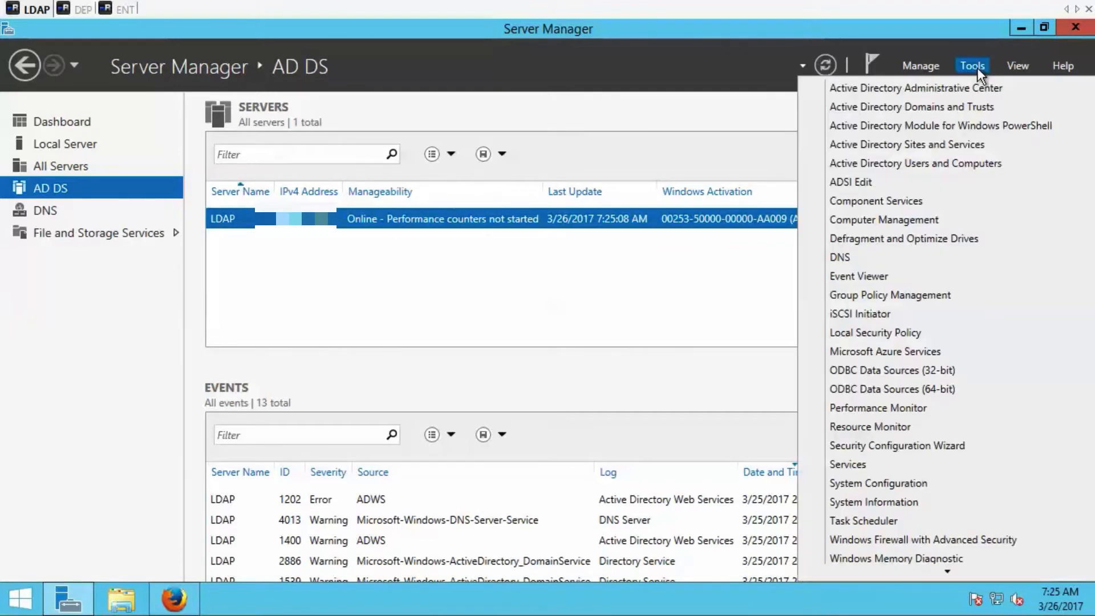
# - Launch Active Directory Administrative Center and view the JDE user's properties in the JDE domain's Users container
pyautogui.click(971, 66)
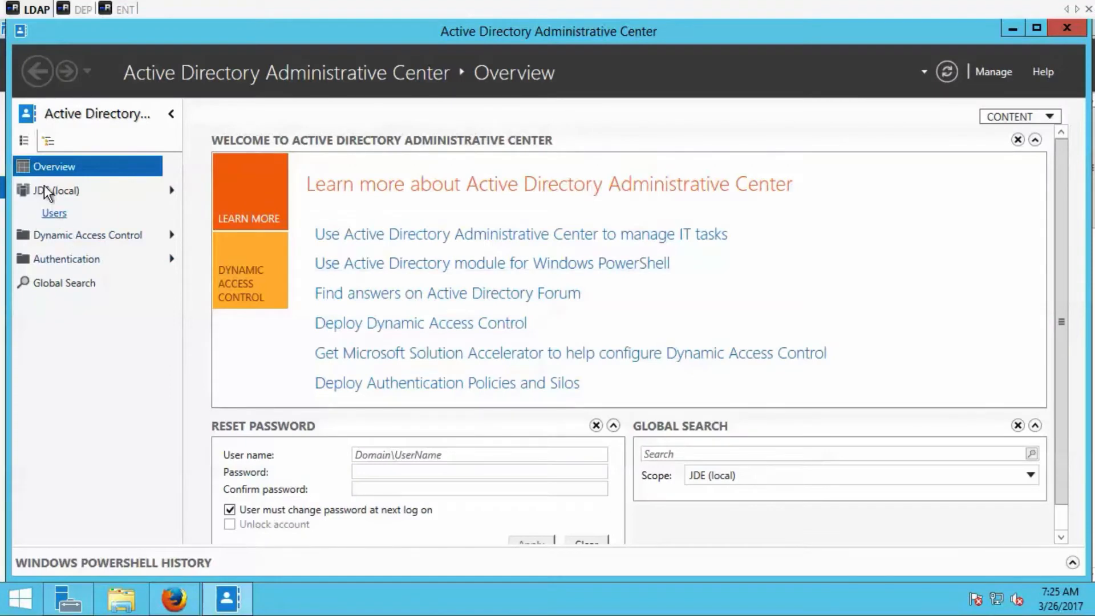
pyautogui.moveTo(56, 191)
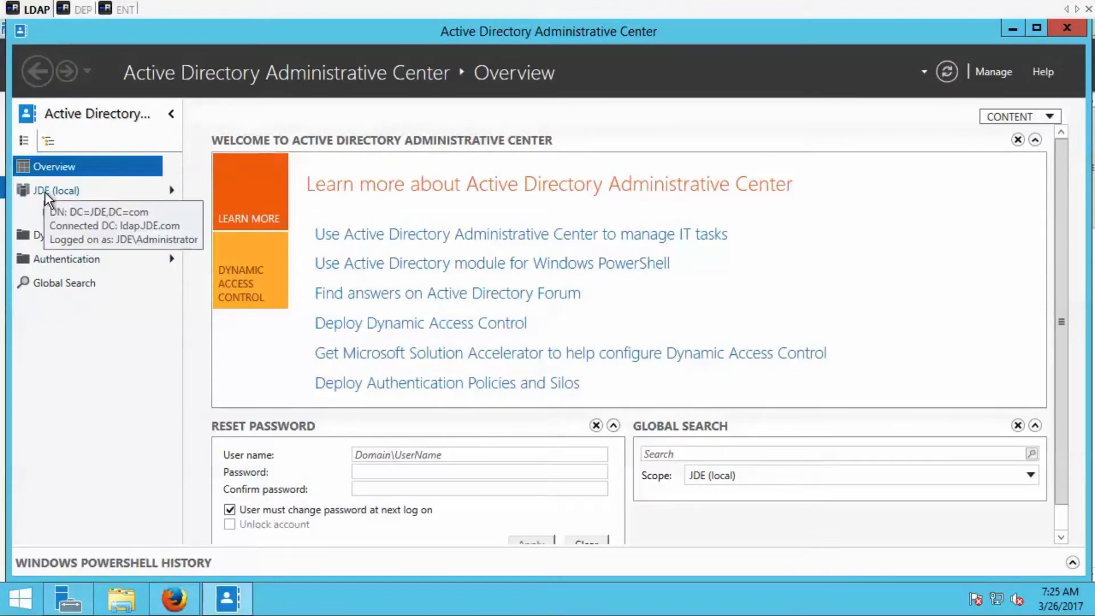
pyautogui.click(57, 190)
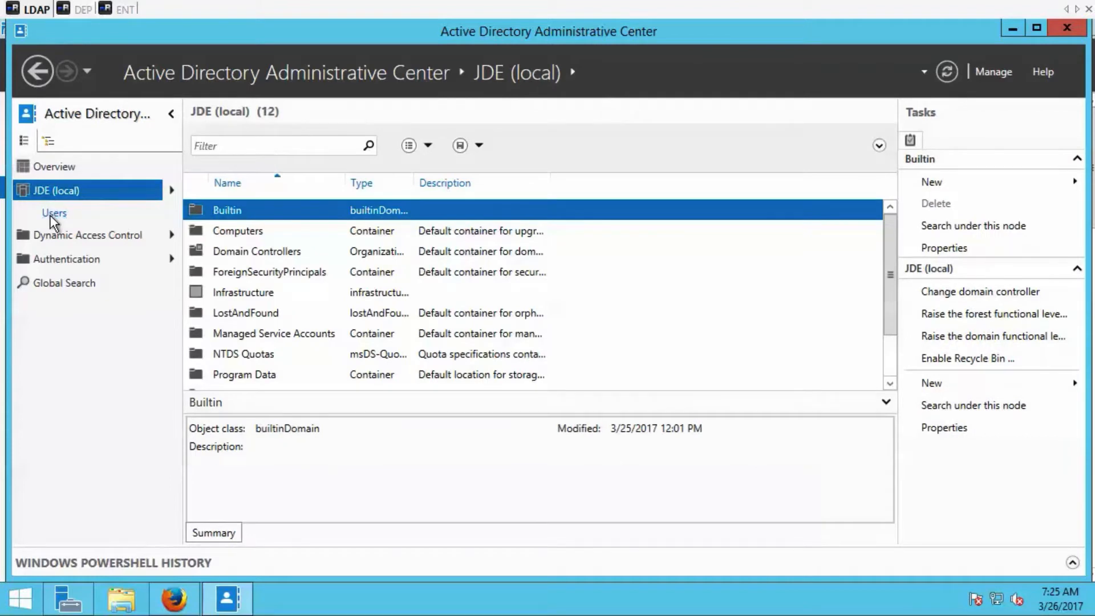
pyautogui.click(54, 213)
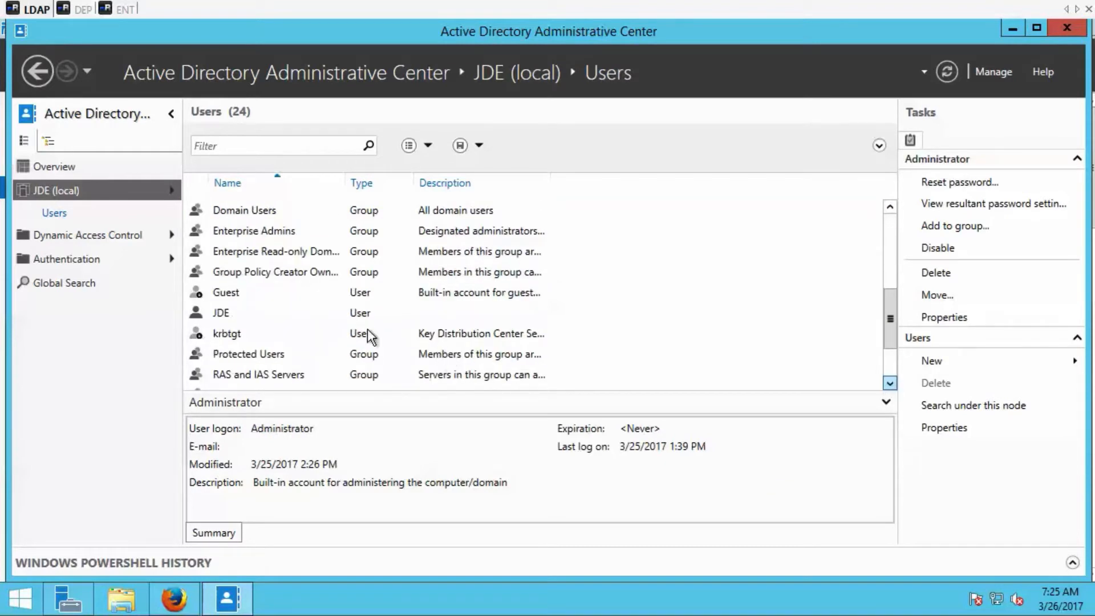
pyautogui.doubleClick(220, 313)
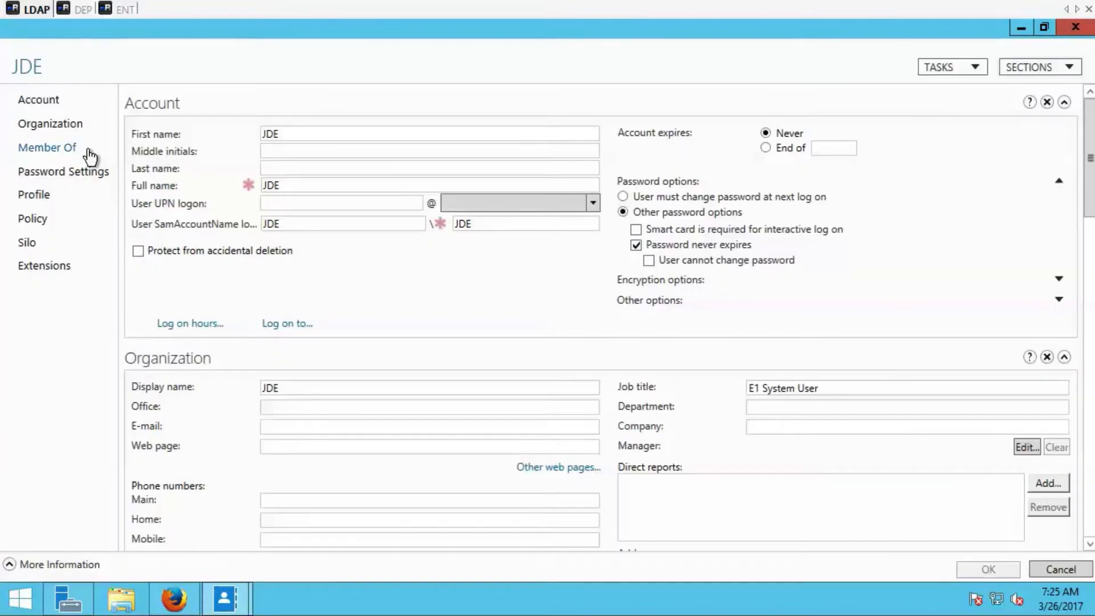
# - Check the JDE user's Member Of groups, return to the user list and bring up the New object choices
pyautogui.click(46, 147)
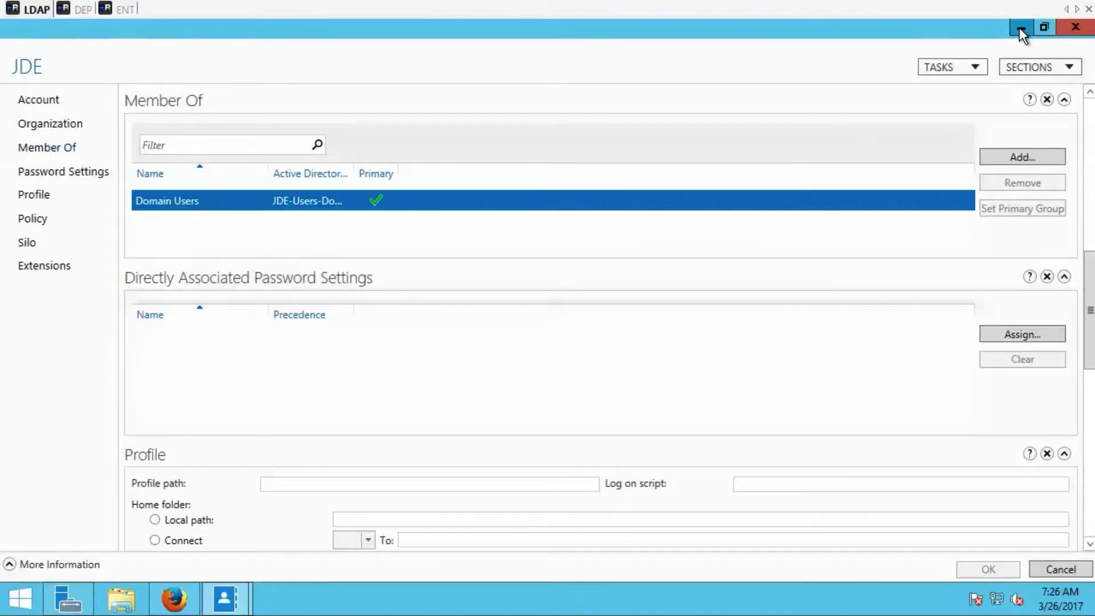
pyautogui.click(1013, 27)
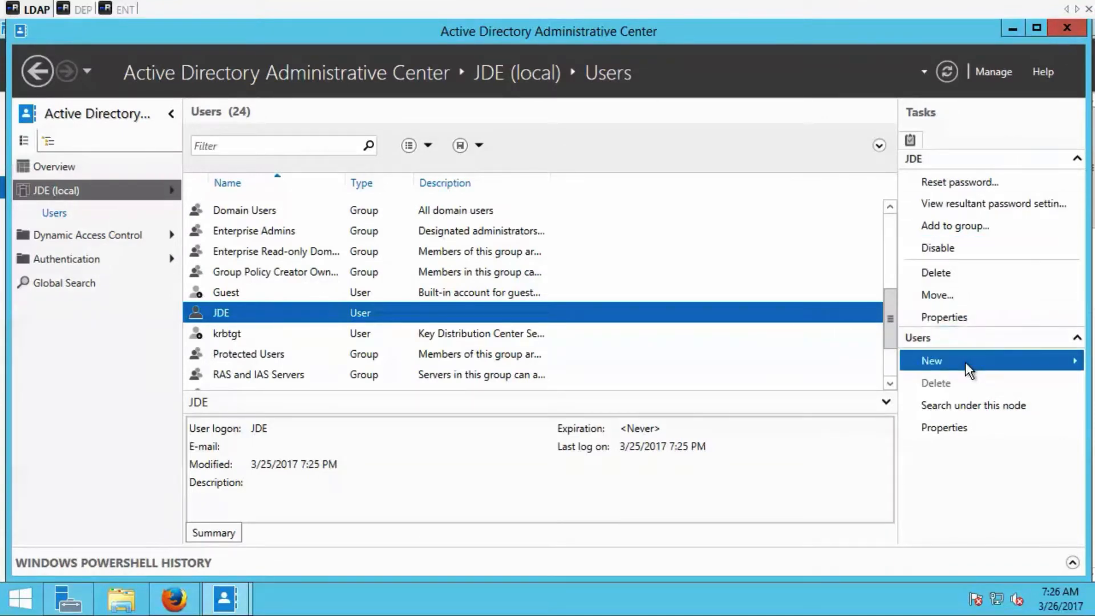
pyautogui.click(931, 361)
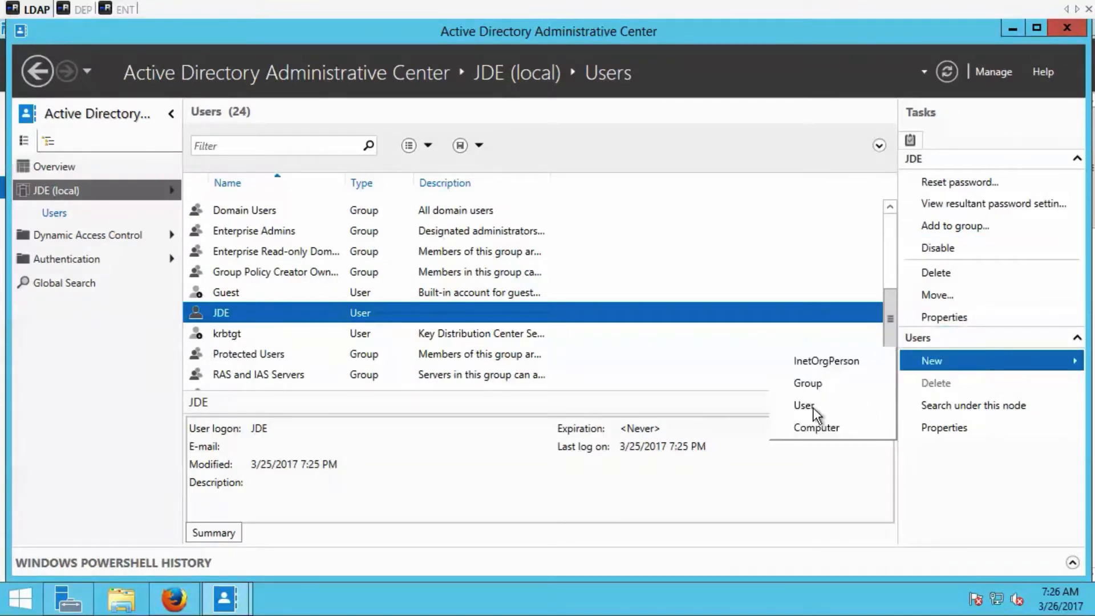
pyautogui.moveTo(803, 405)
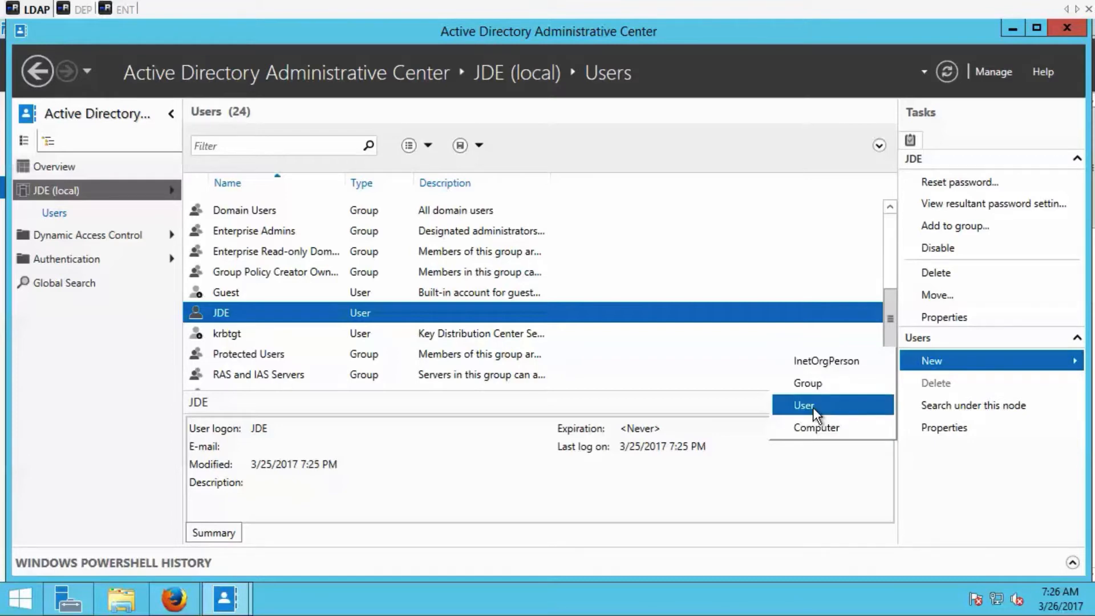
pyautogui.moveTo(807, 383)
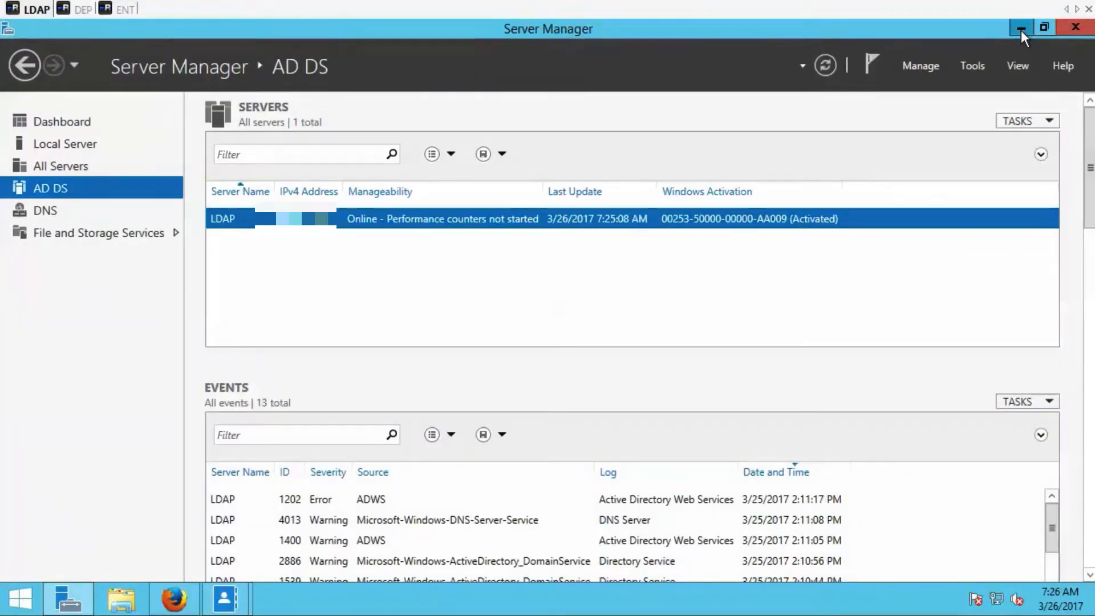
# - Launch Apache Directory Studio and connect to the saved JD Edwards LDAP connection
pyautogui.click(1019, 27)
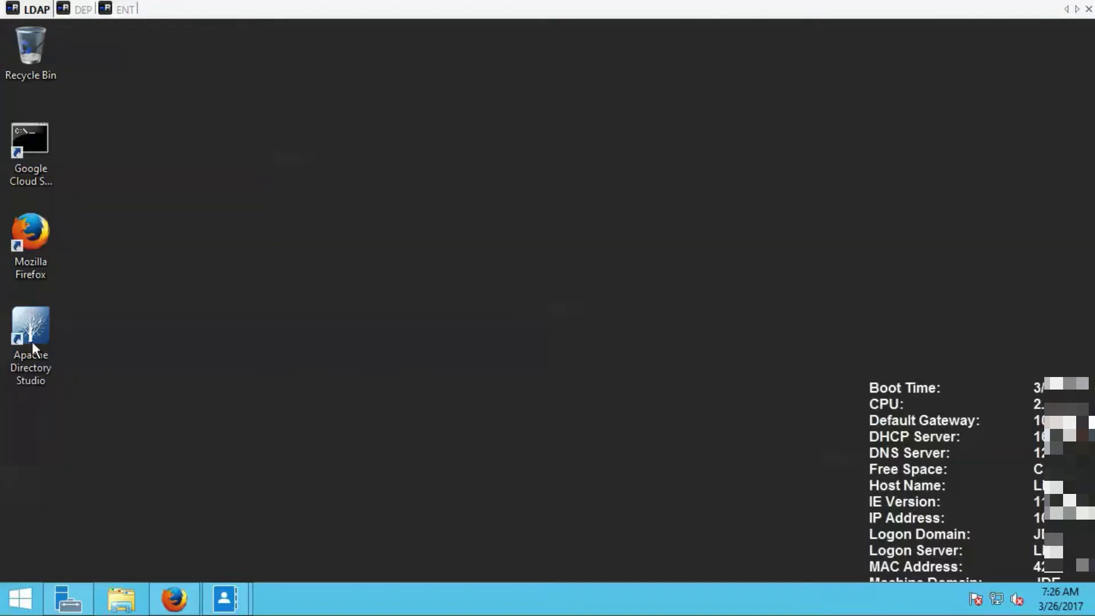
pyautogui.doubleClick(30, 327)
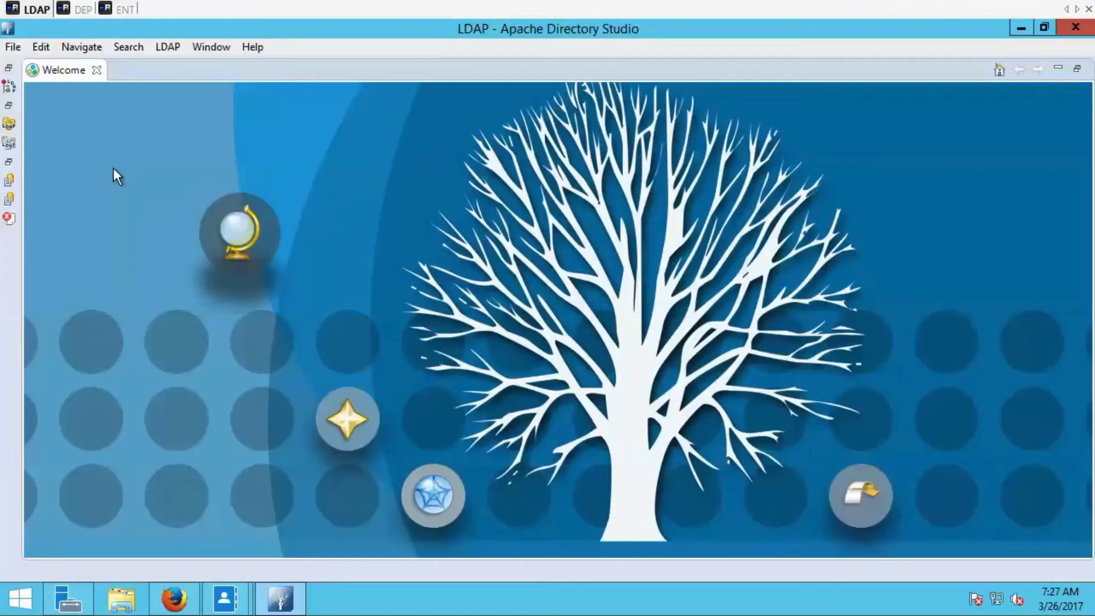
pyautogui.moveTo(10, 125)
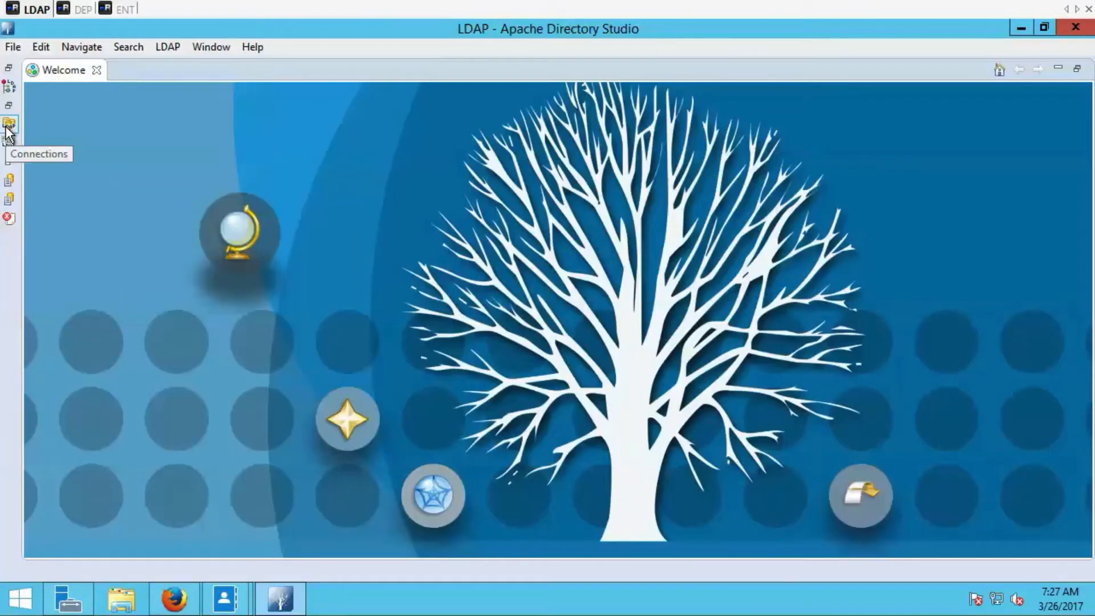
pyautogui.click(9, 124)
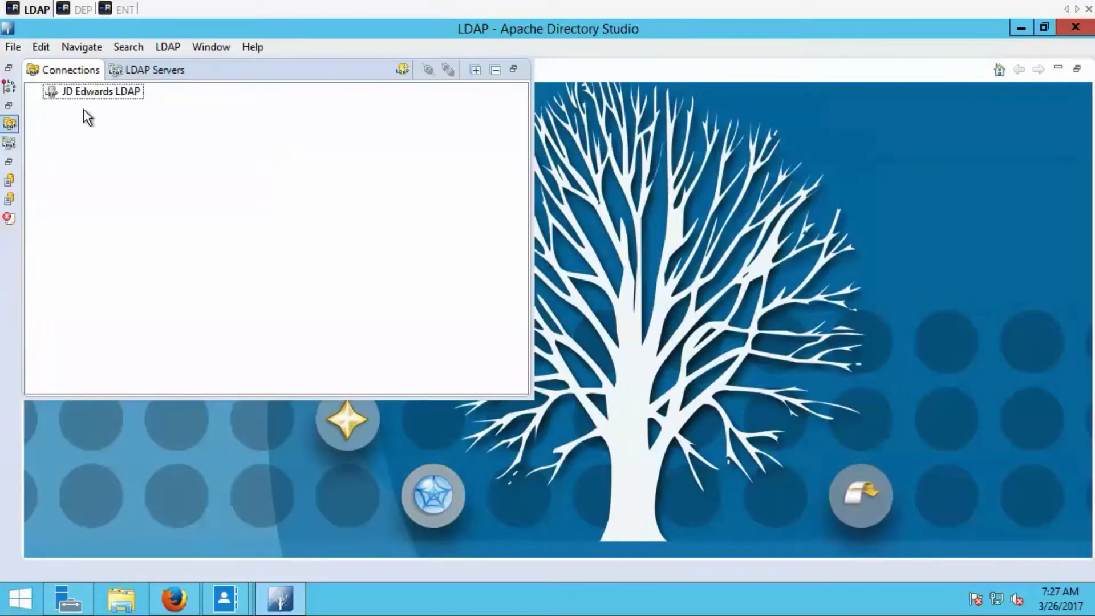
pyautogui.doubleClick(97, 91)
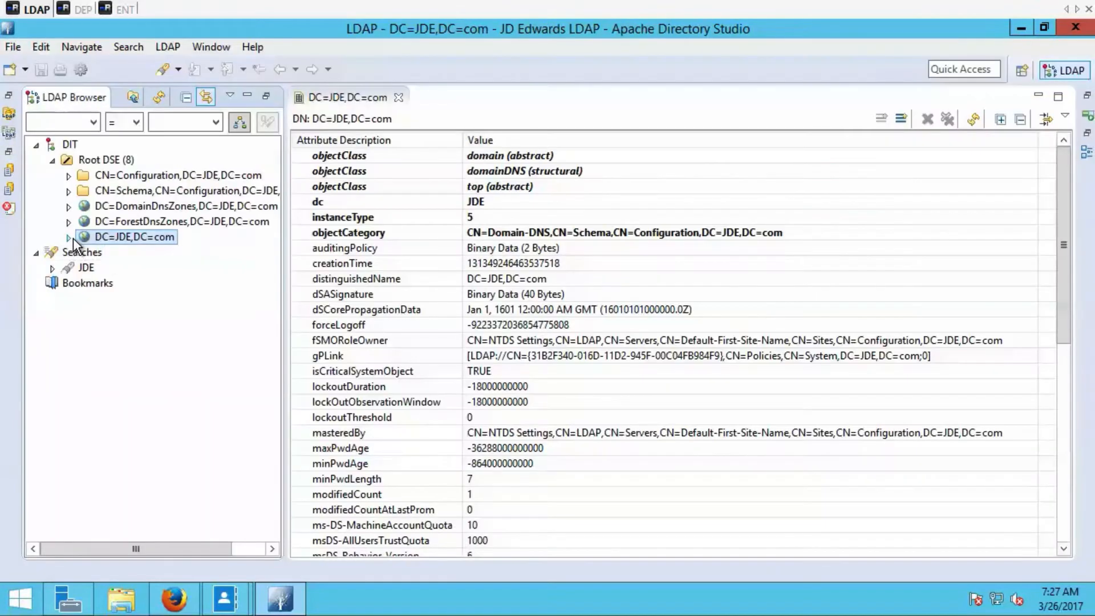
# - Browse DC=JDE,DC=com > CN=Users to the CN=JDE entry and its distinguishedName attribute
pyautogui.click(69, 237)
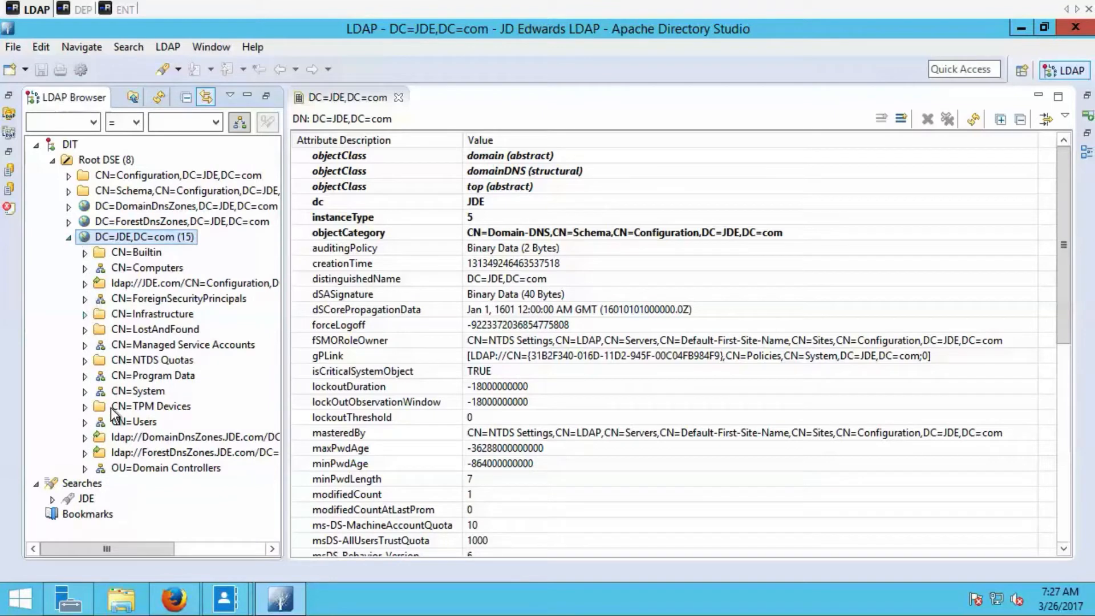
pyautogui.click(83, 421)
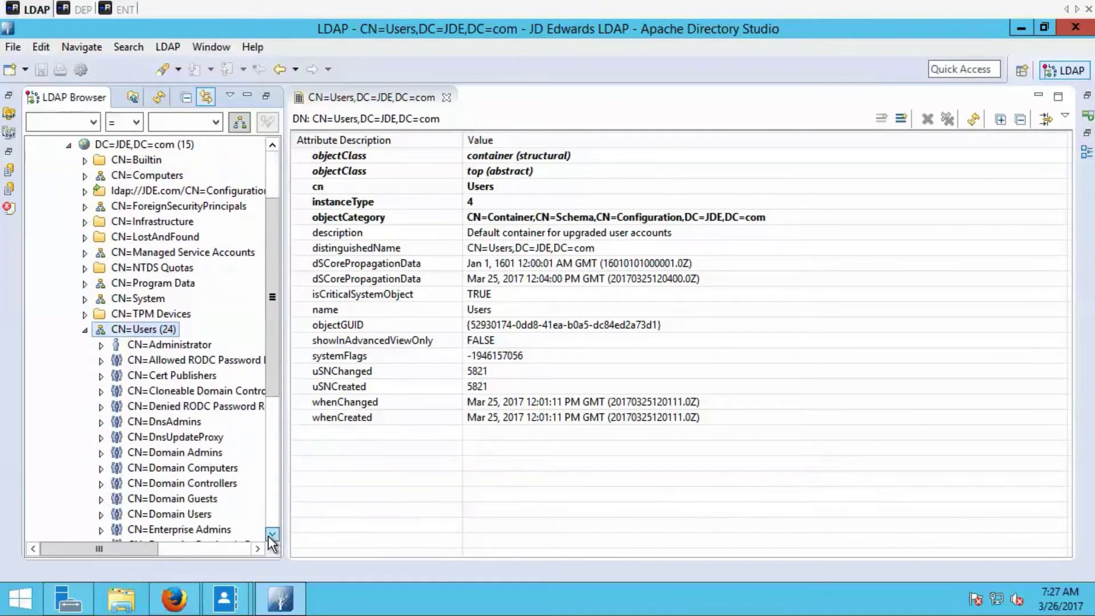
pyautogui.click(271, 534)
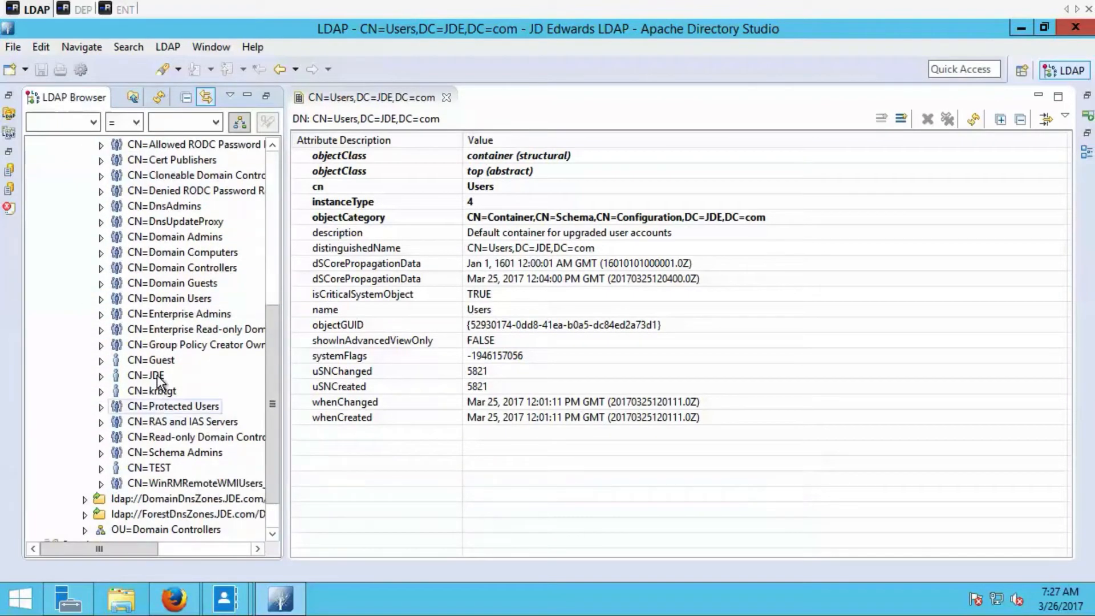
pyautogui.click(149, 375)
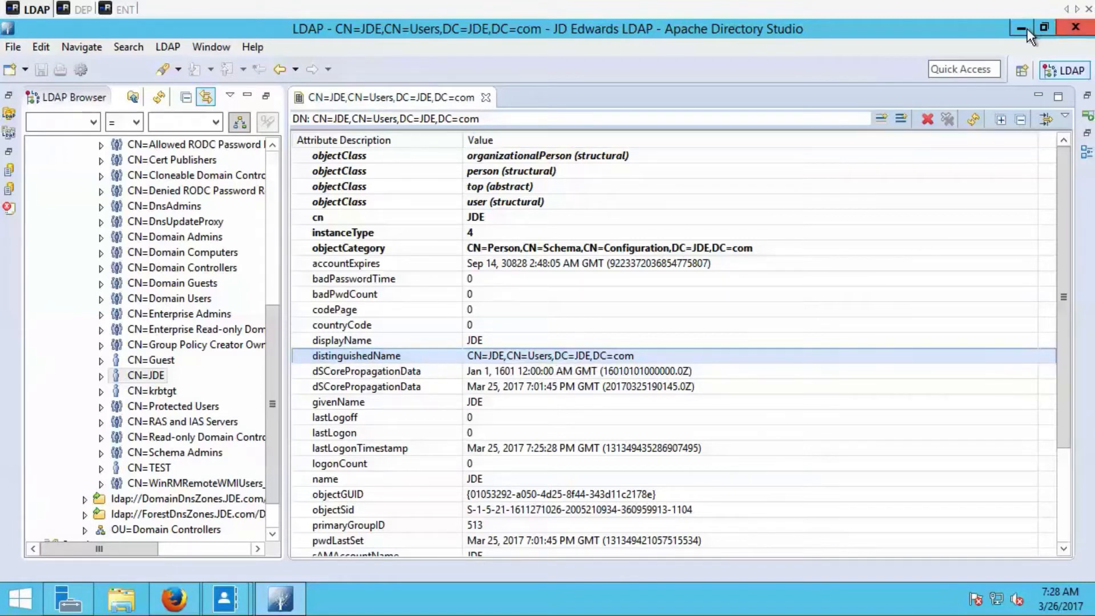
# - On the deployment server session, sign into the JD Edwards windows client as JDE
pyautogui.click(1032, 29)
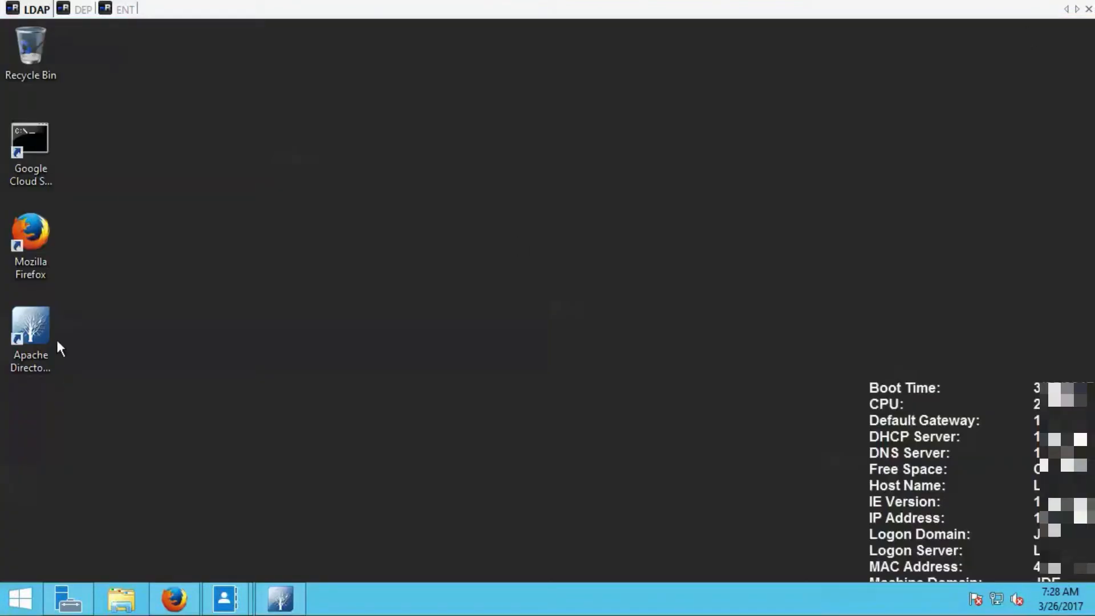
pyautogui.click(82, 8)
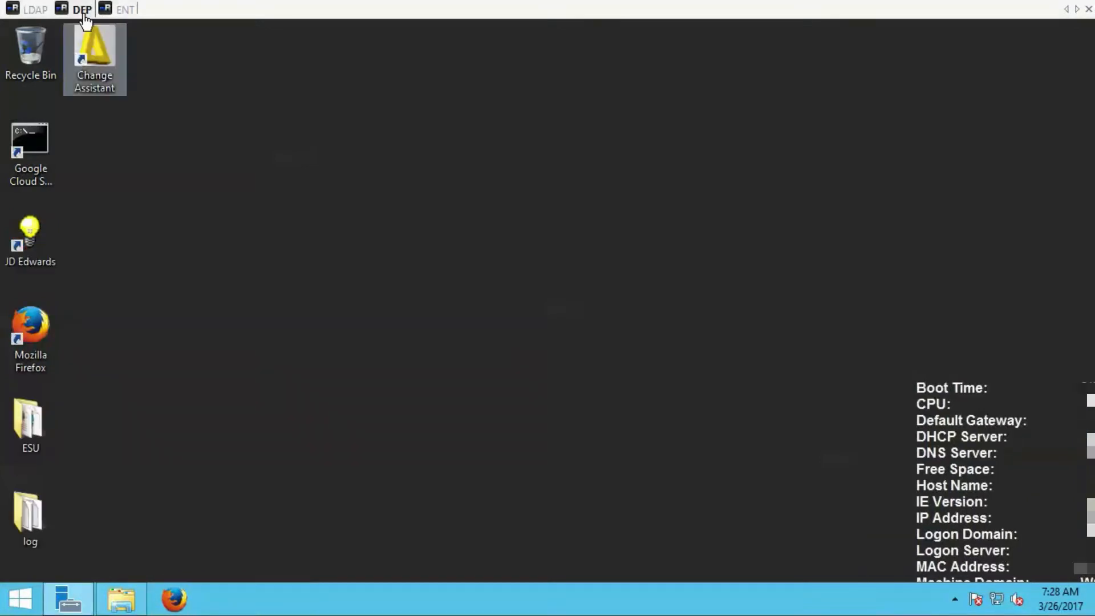
pyautogui.doubleClick(30, 237)
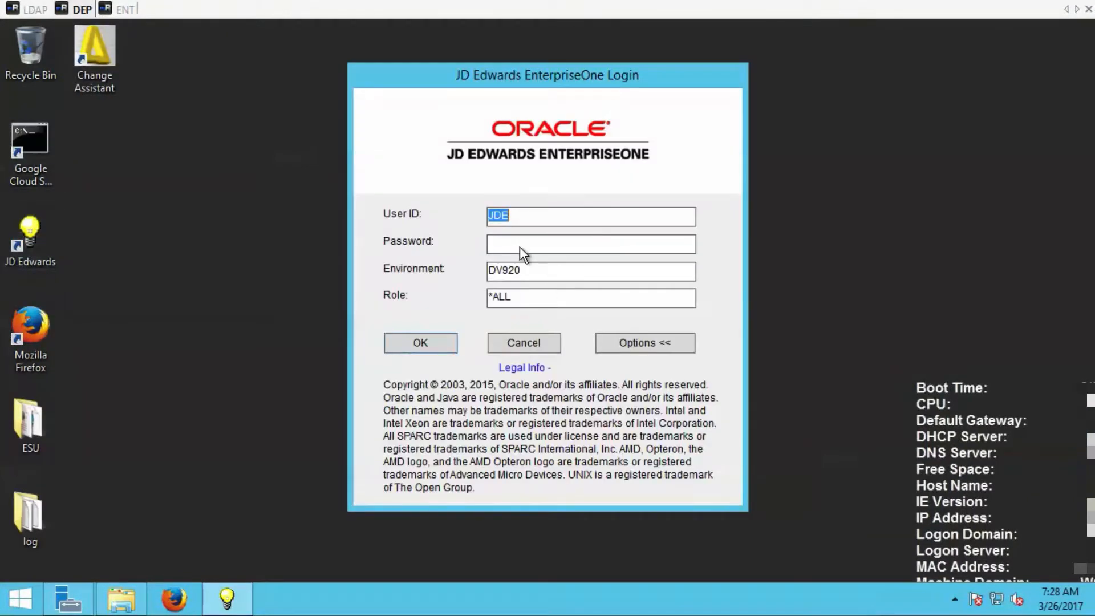
pyautogui.write('***')
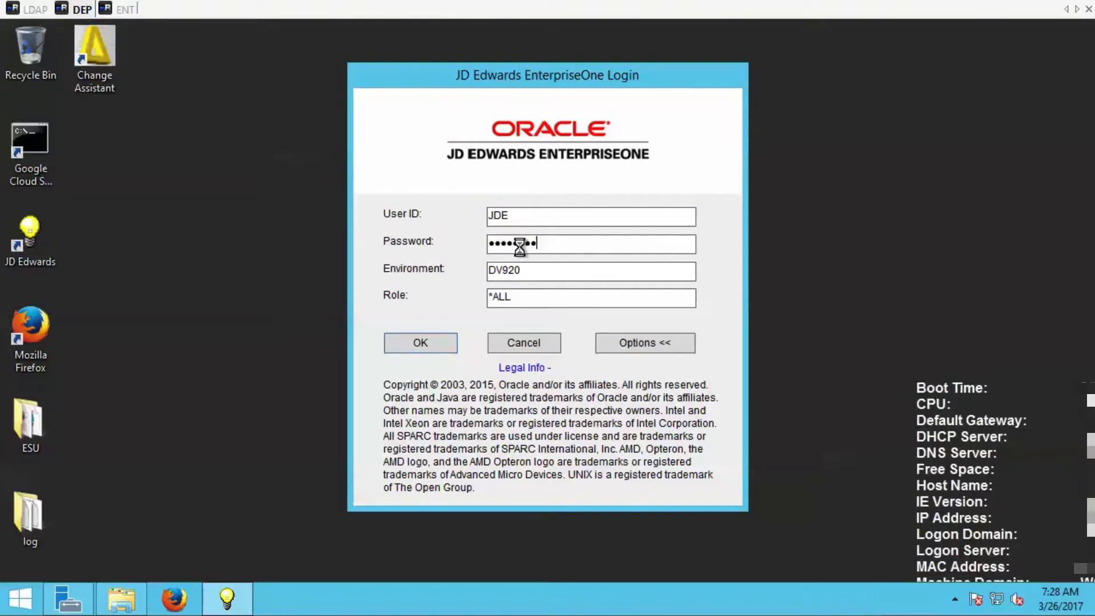
pyautogui.click(420, 344)
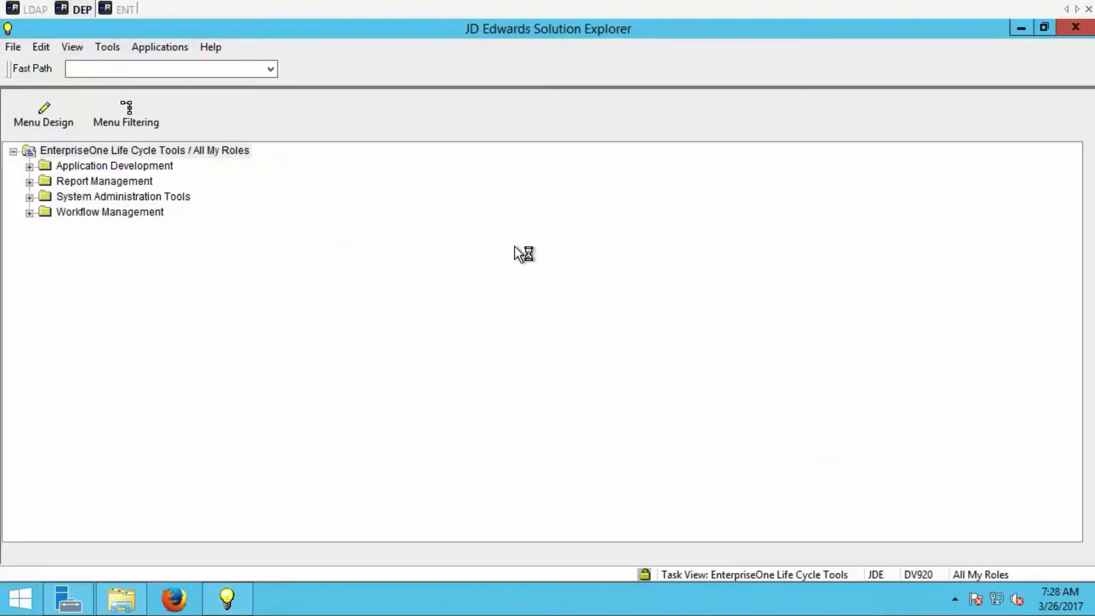
# - Enter fast path P95928ZJDE000 to reach the LDAP configuration application
pyautogui.click(168, 69)
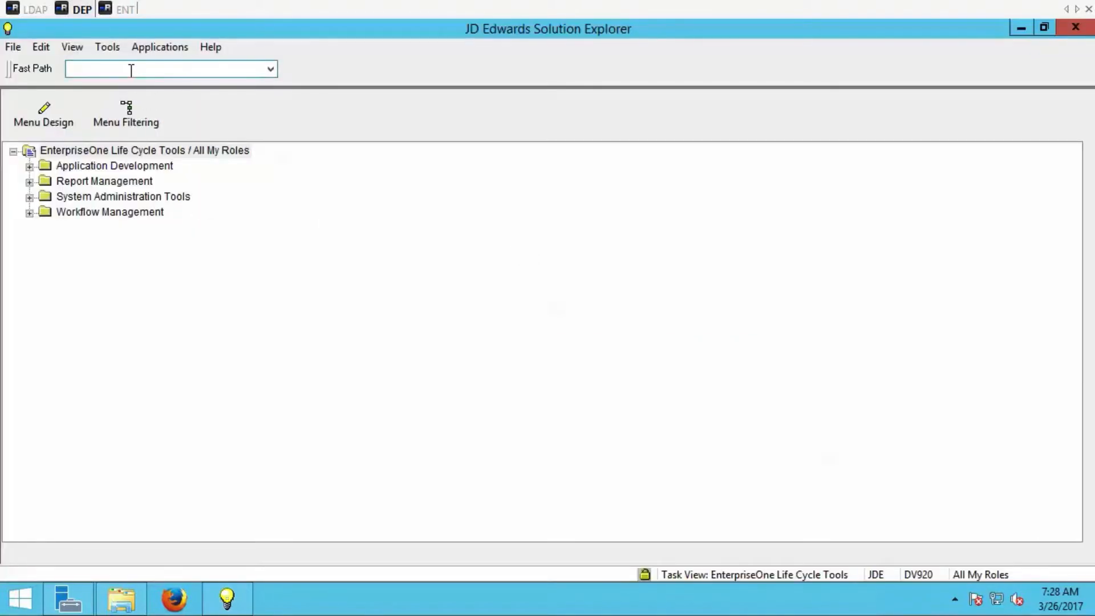
pyautogui.write('P95928ZJDE000')
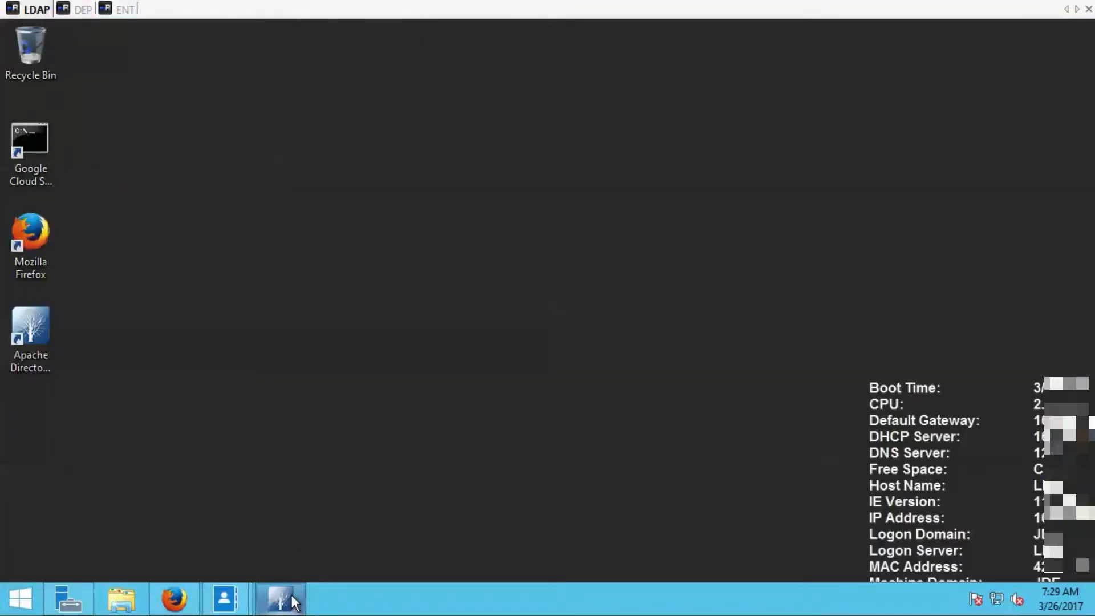
# - Compare the DN with the LDAP Server Information form (port 389, admin ID/password), then cancel back to Available LDAP Configurations
pyautogui.click(279, 598)
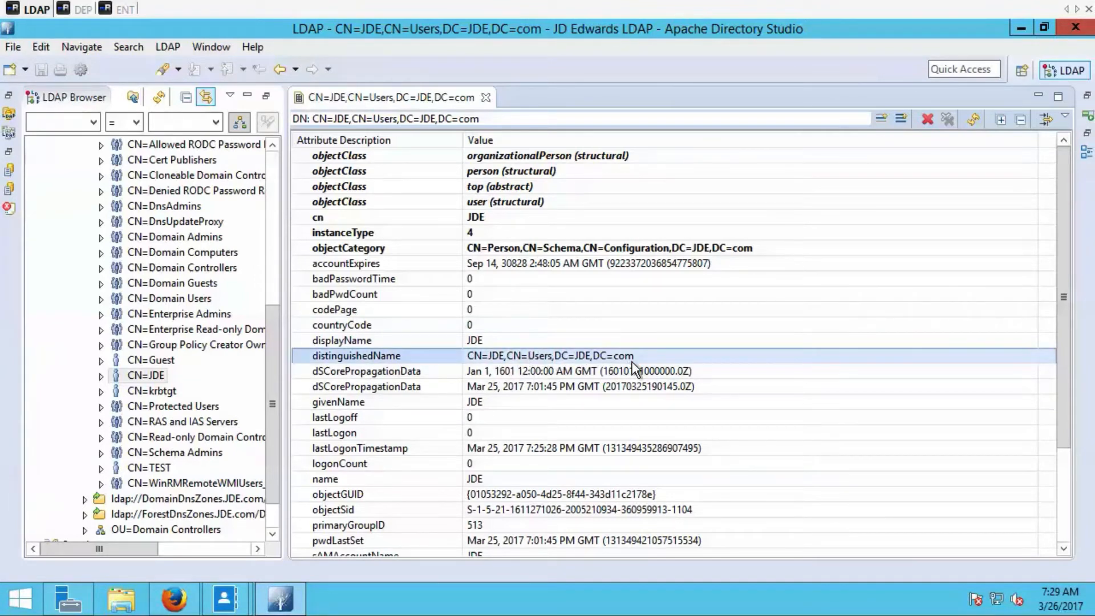
pyautogui.moveTo(513, 366)
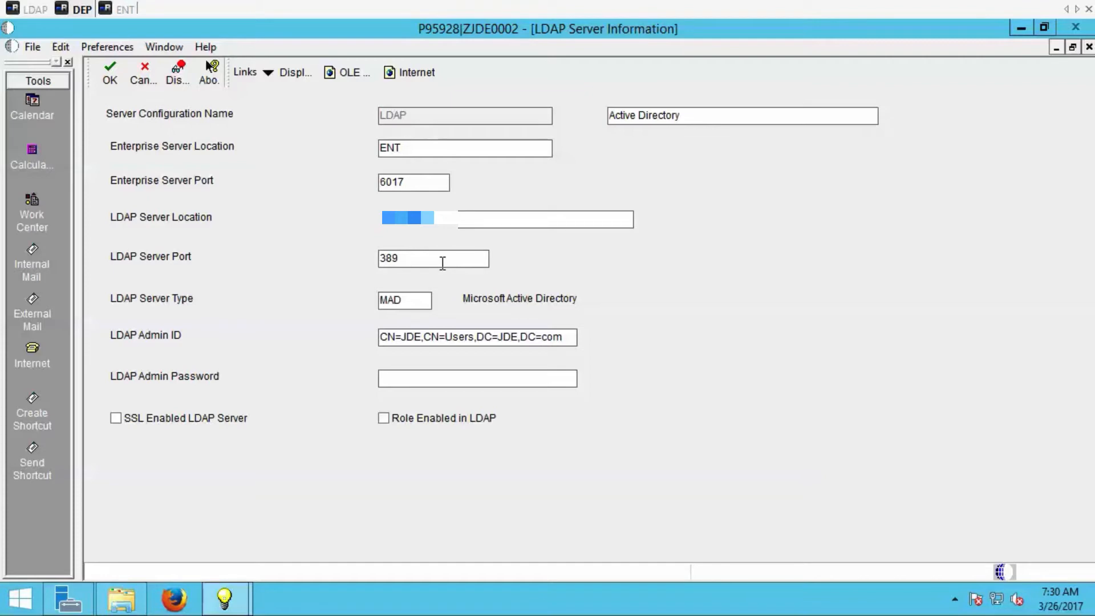
pyautogui.click(433, 259)
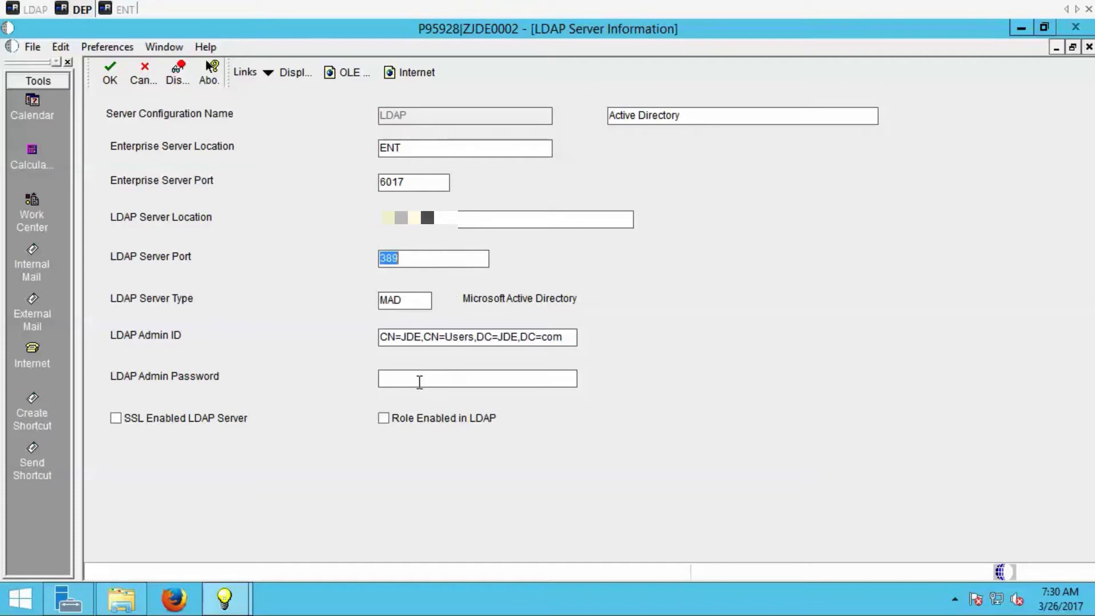
pyautogui.click(477, 378)
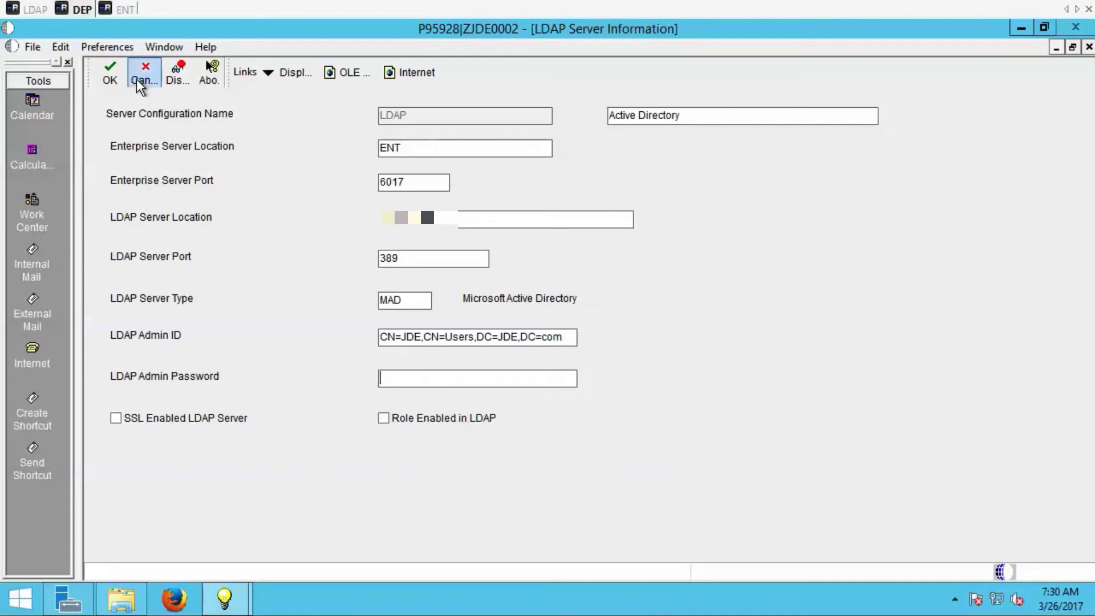
pyautogui.click(144, 72)
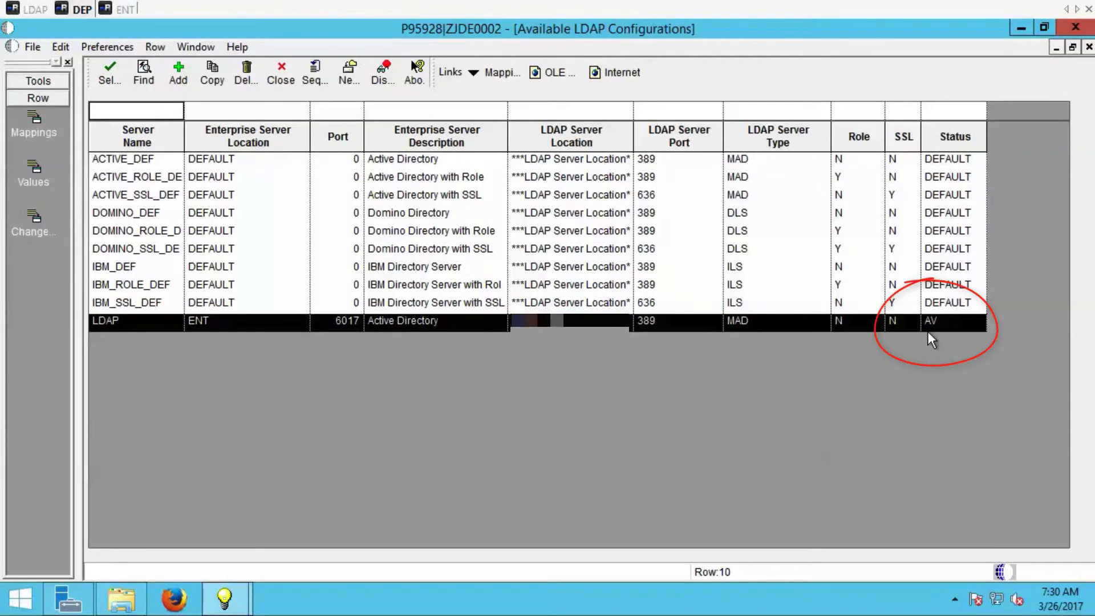
pyautogui.moveTo(36, 141)
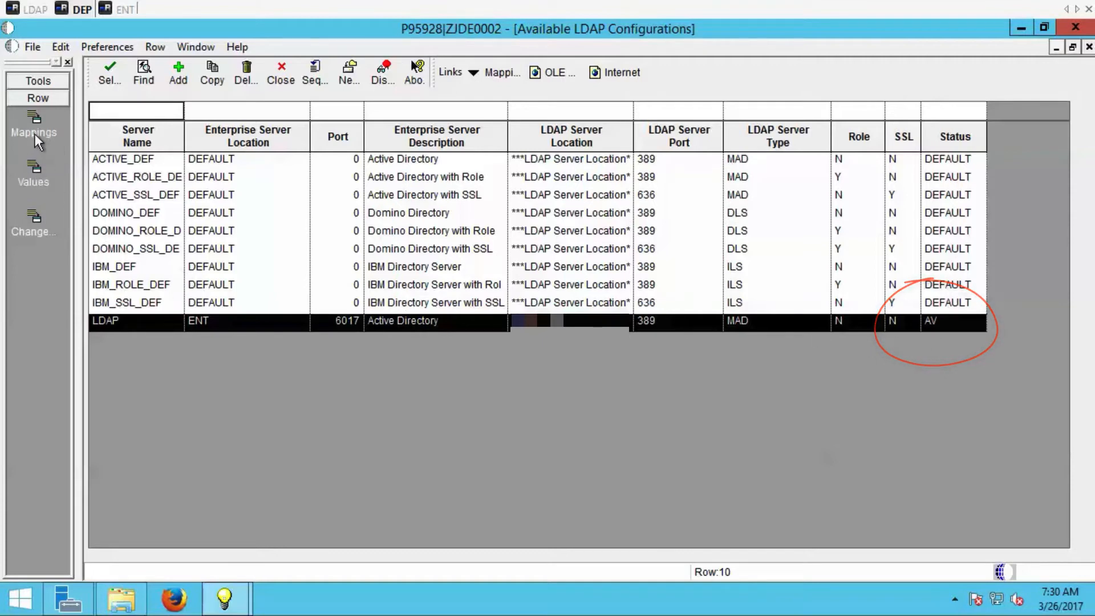
# - Review the E1USRIDATR to sAMAccountName mapping, then view the TEST account's entry in the directory
pyautogui.click(33, 125)
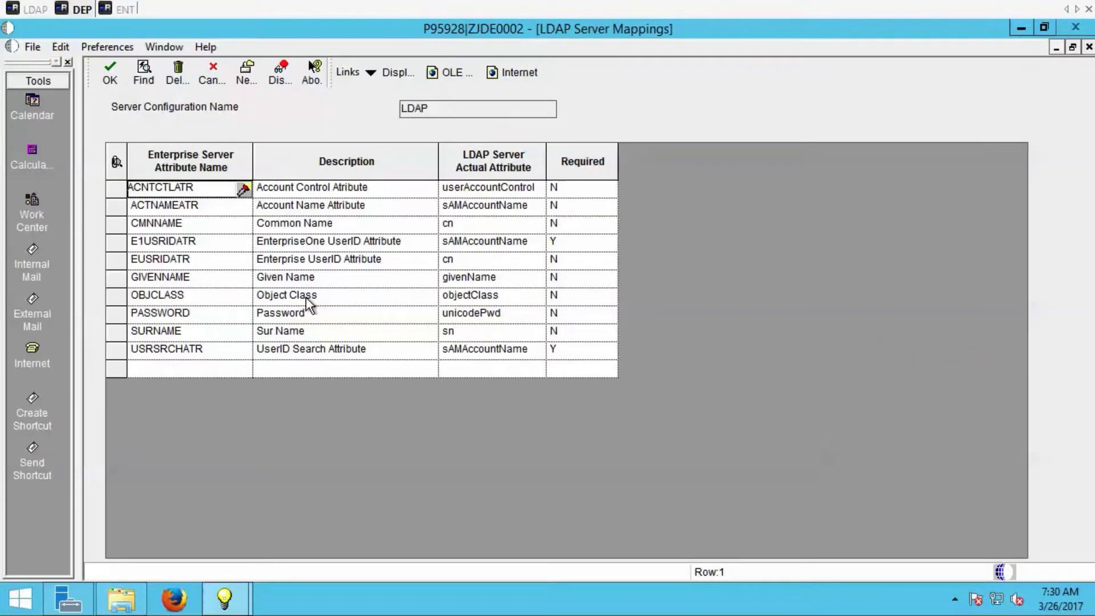
pyautogui.moveTo(334, 251)
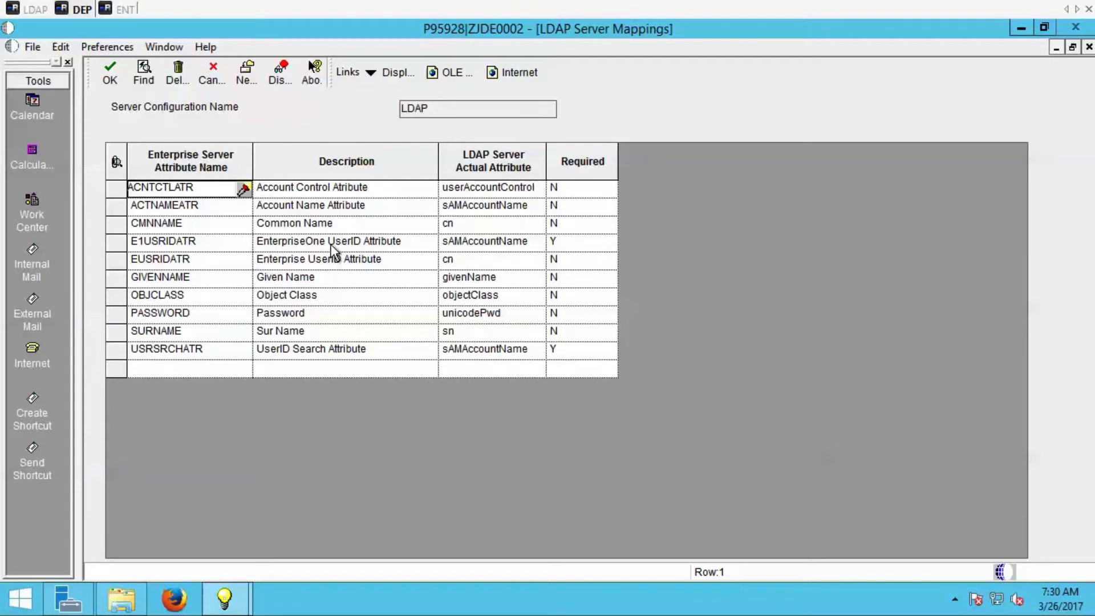
pyautogui.click(579, 240)
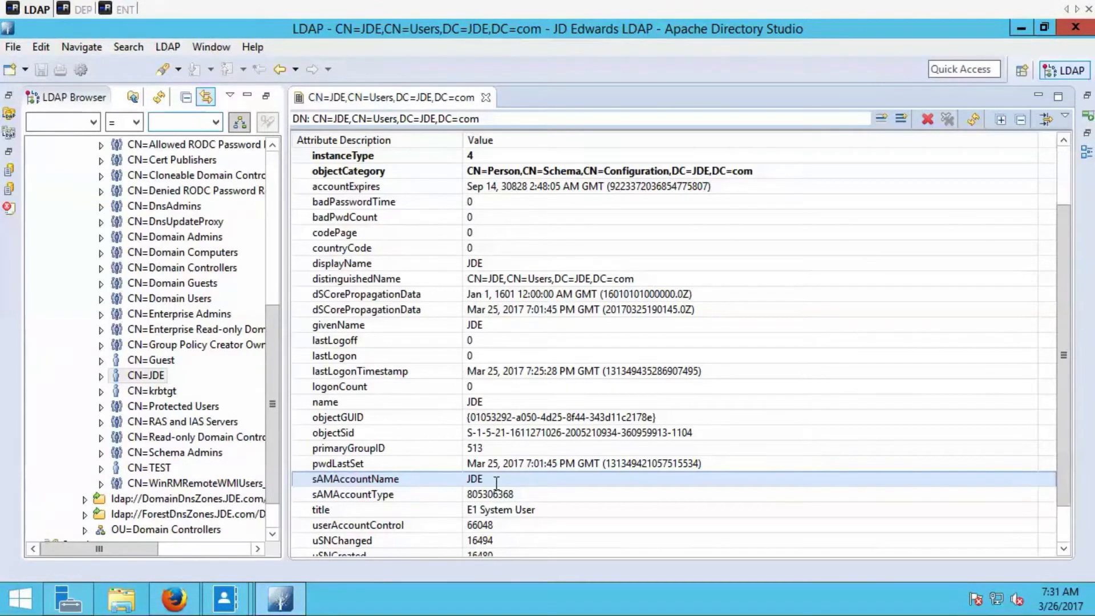
pyautogui.moveTo(451, 486)
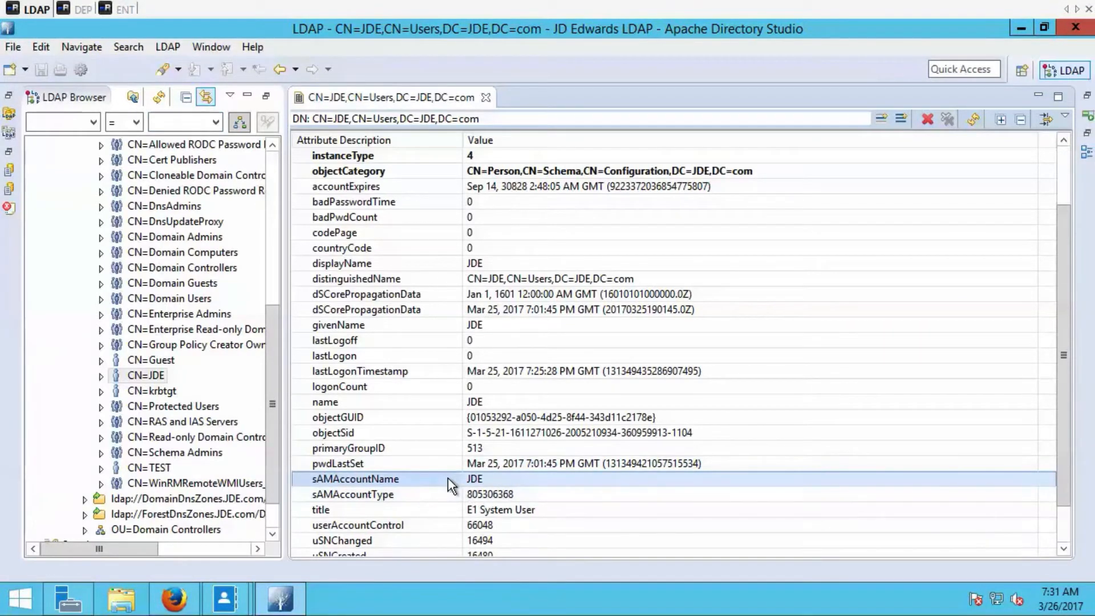
pyautogui.moveTo(213, 487)
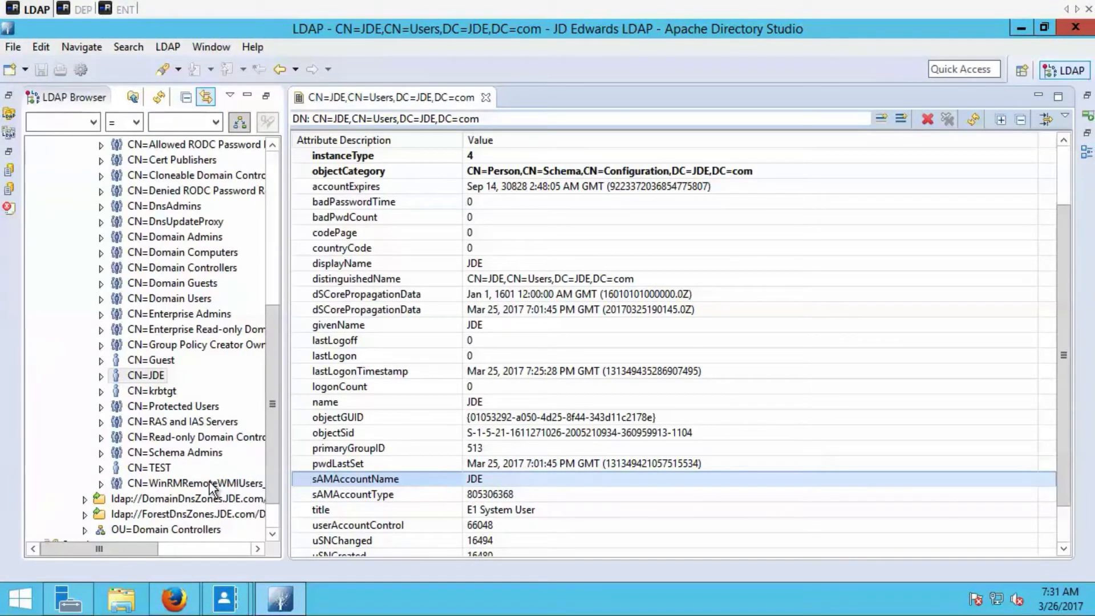
pyautogui.click(152, 420)
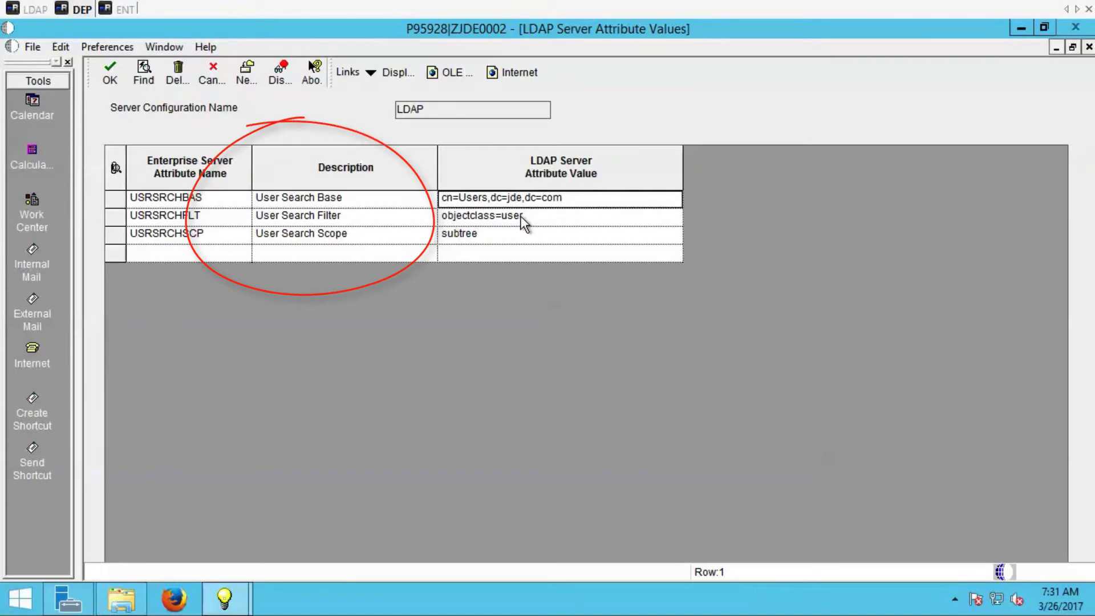
# - View the LDAP search base, filter and scope values and check CN=TEST's objectClass shows a user object
pyautogui.click(559, 216)
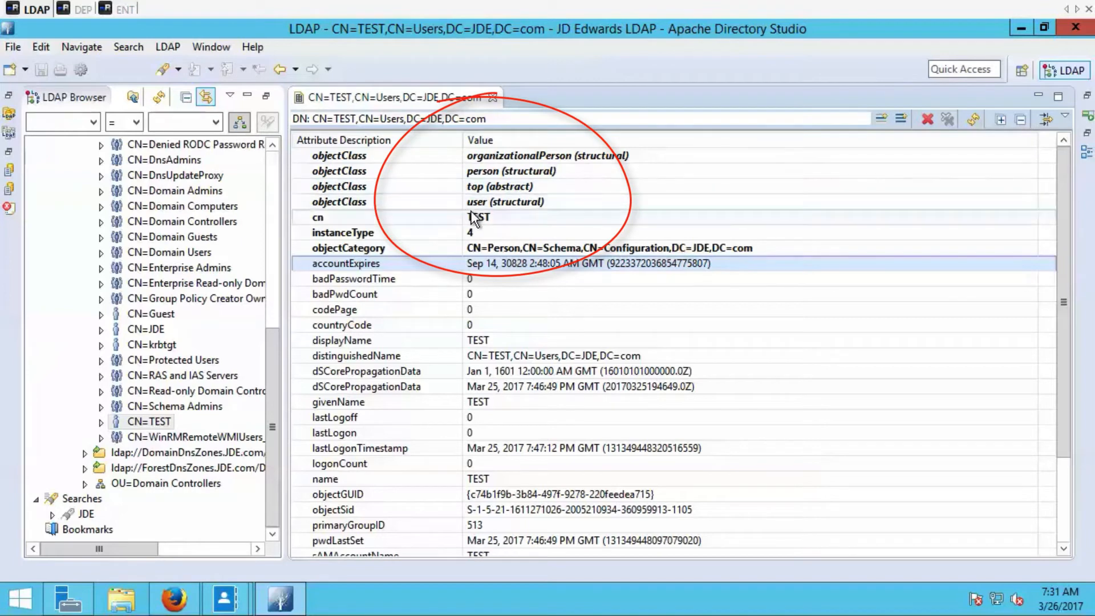
pyautogui.click(503, 202)
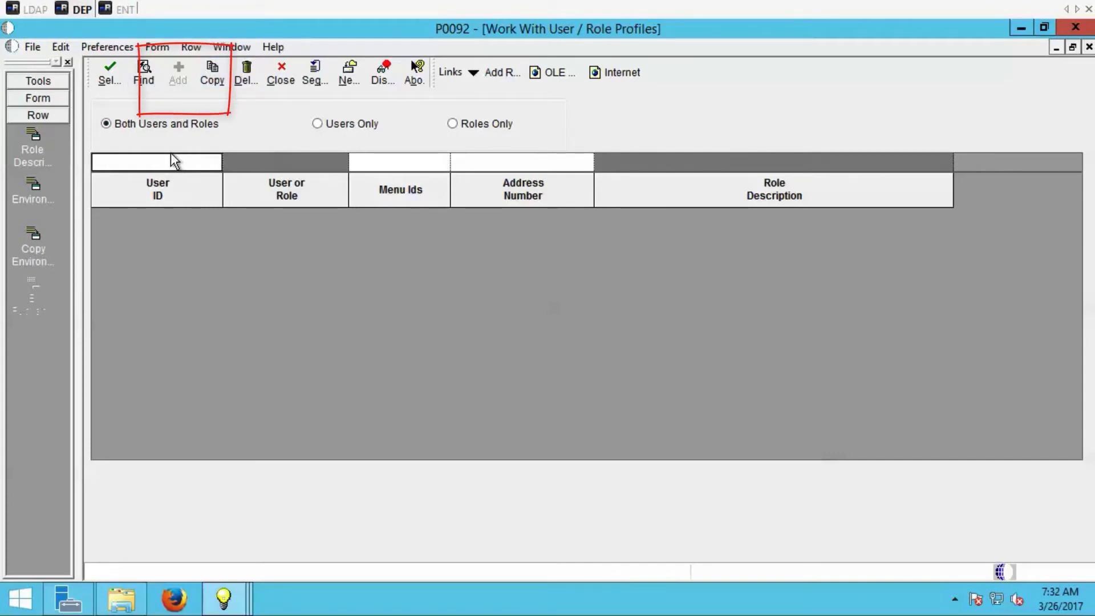
# - Find user profiles matching _LDAP* in P0092 and select the _LDAPDEFLT row
pyautogui.write('_LDAP*')
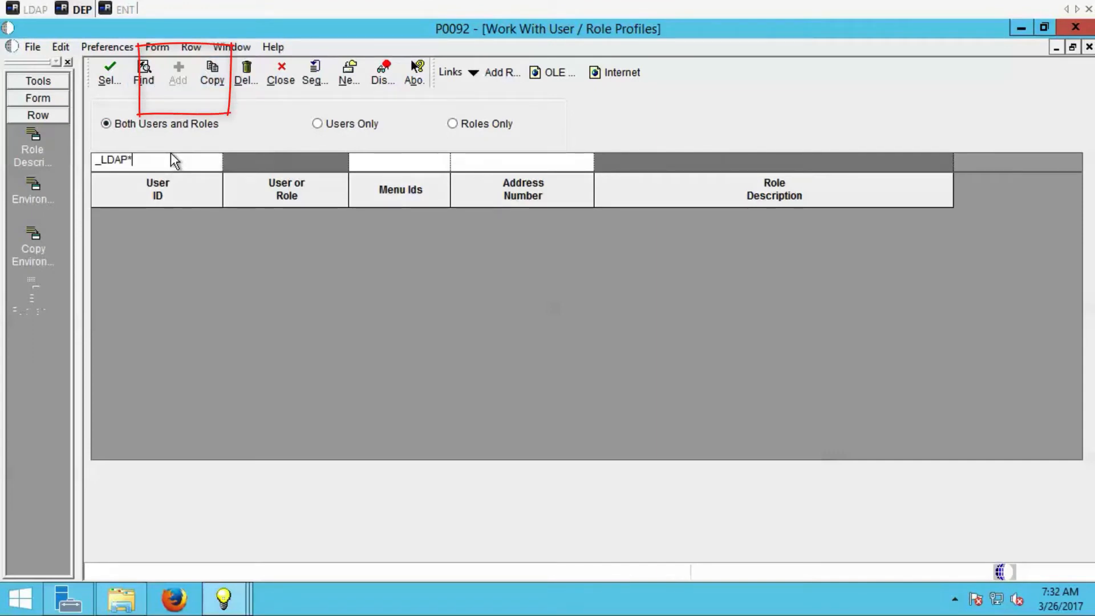
pyautogui.click(144, 73)
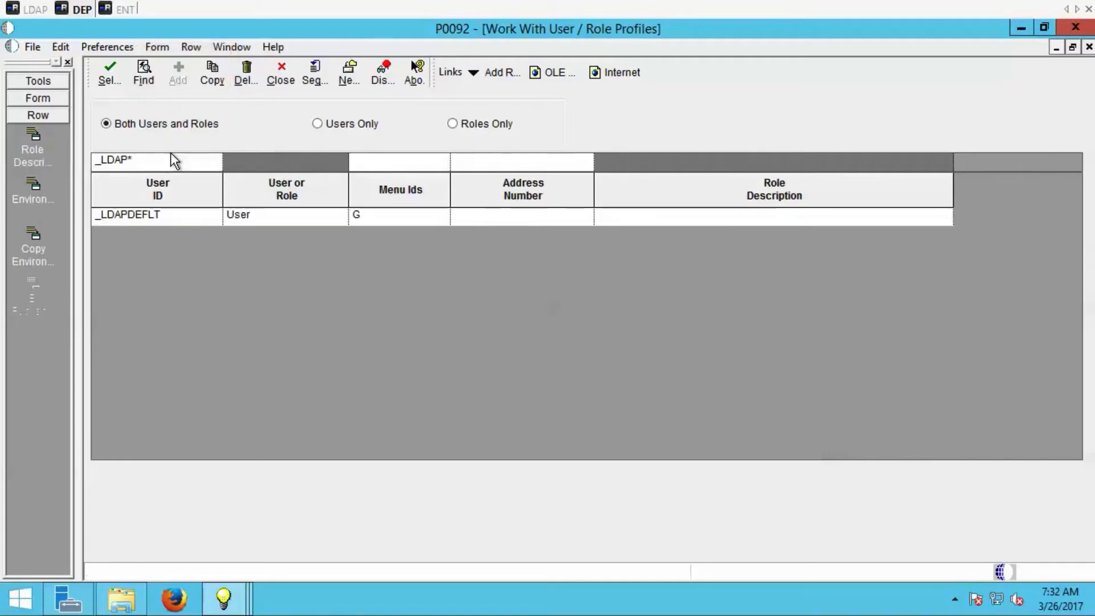
pyautogui.click(158, 214)
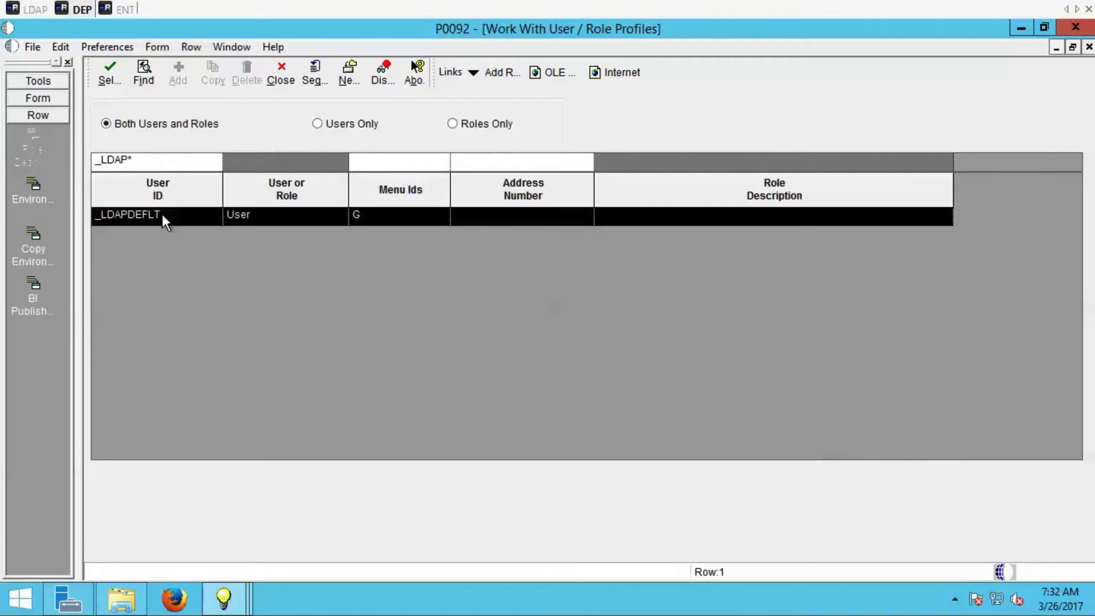
pyautogui.moveTo(178, 71)
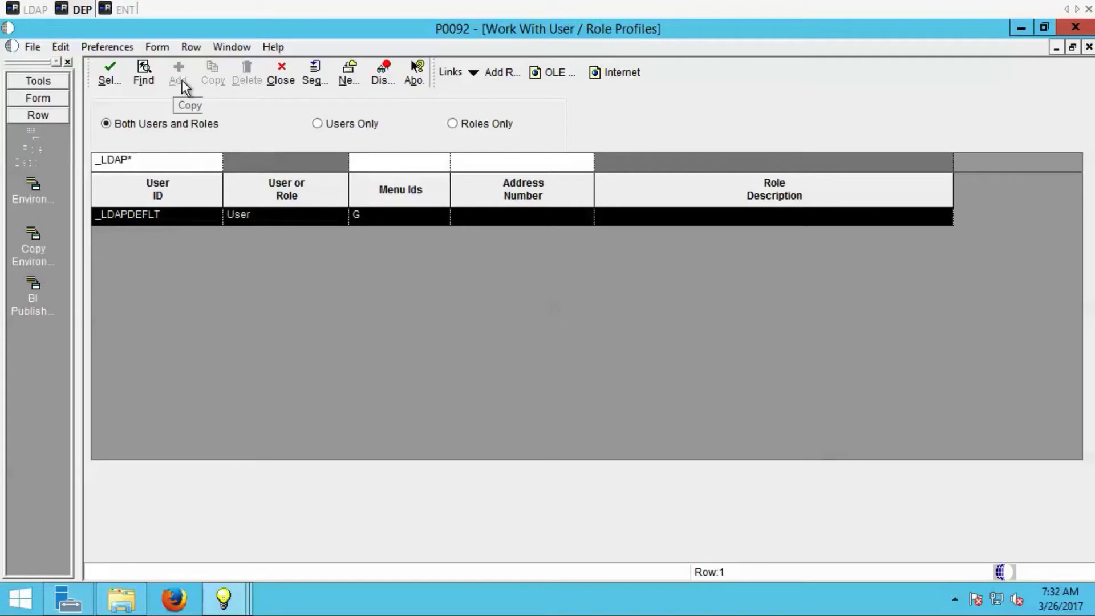
pyautogui.moveTo(246, 72)
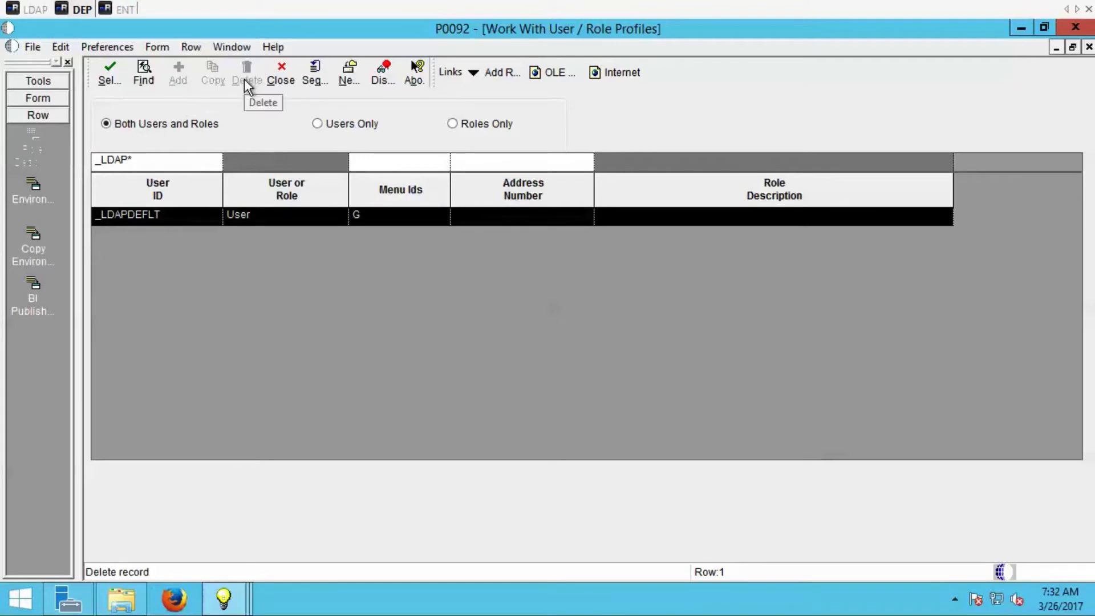
pyautogui.moveTo(244, 545)
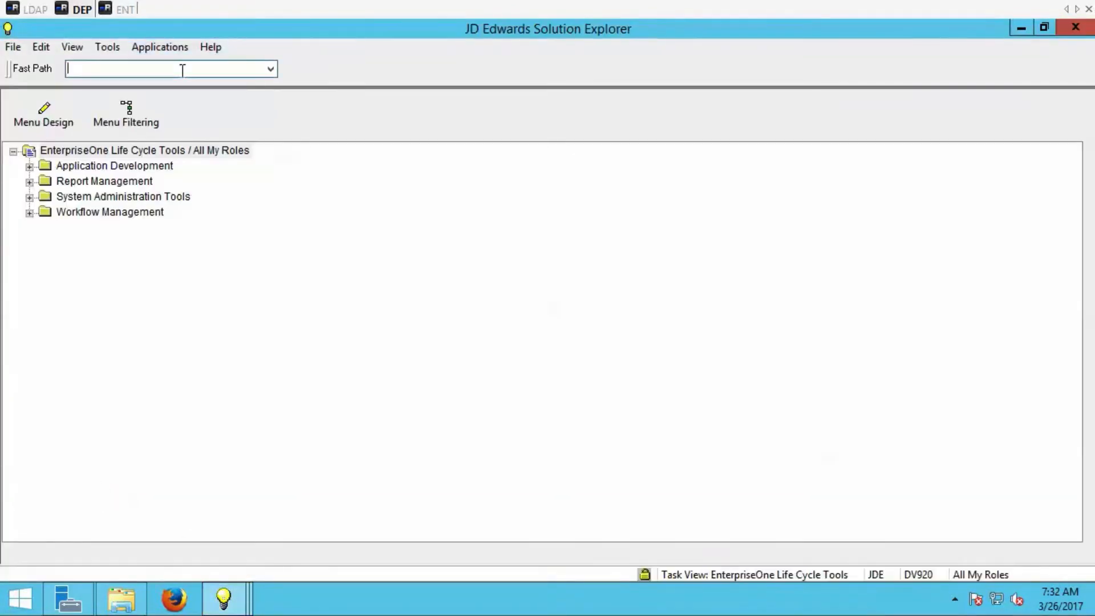
# - Open role relationships via fast path and list _LDAPDEFLT's assigned roles showing LDAPROLE
pyautogui.write('P9')
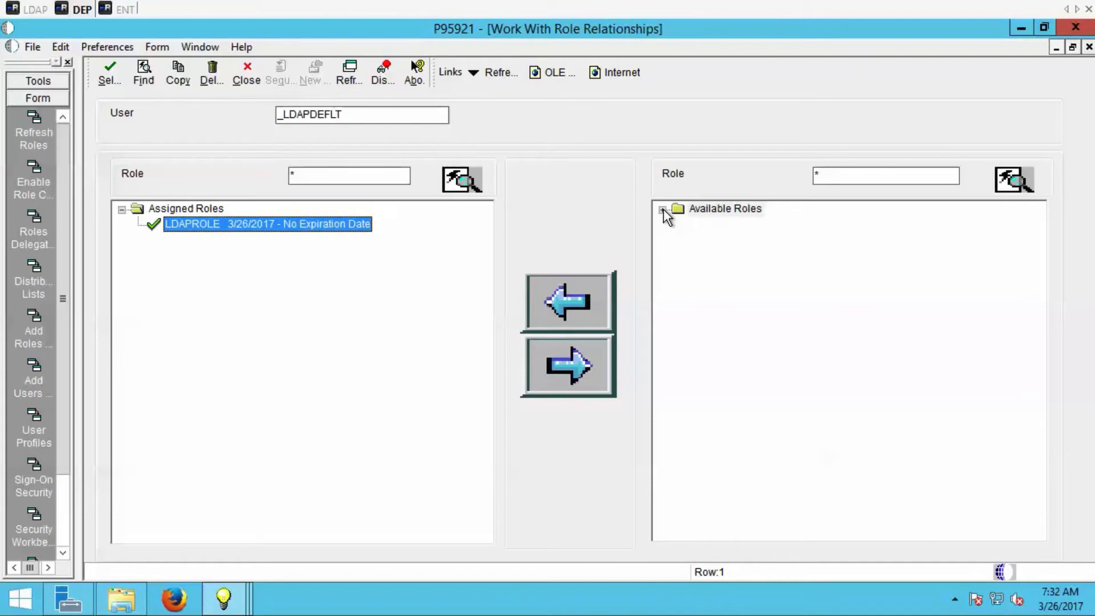
pyautogui.click(663, 210)
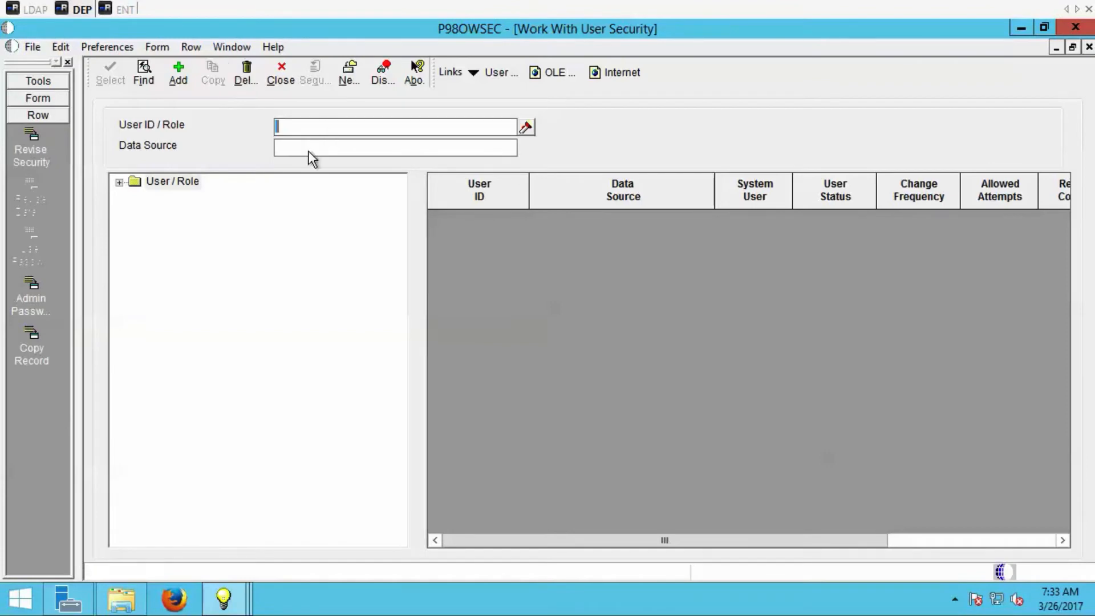
# - Find _LDAPDEFLT's user security record (system user JDE, enabled) and list the defined system users
pyautogui.write('LDAPDEFLT')
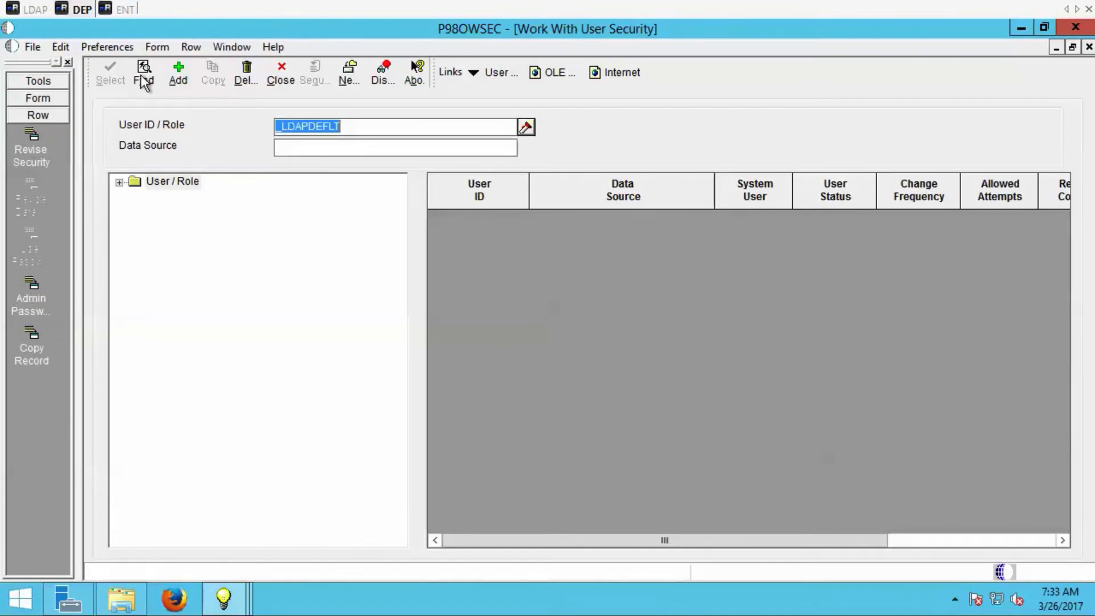
pyautogui.click(143, 73)
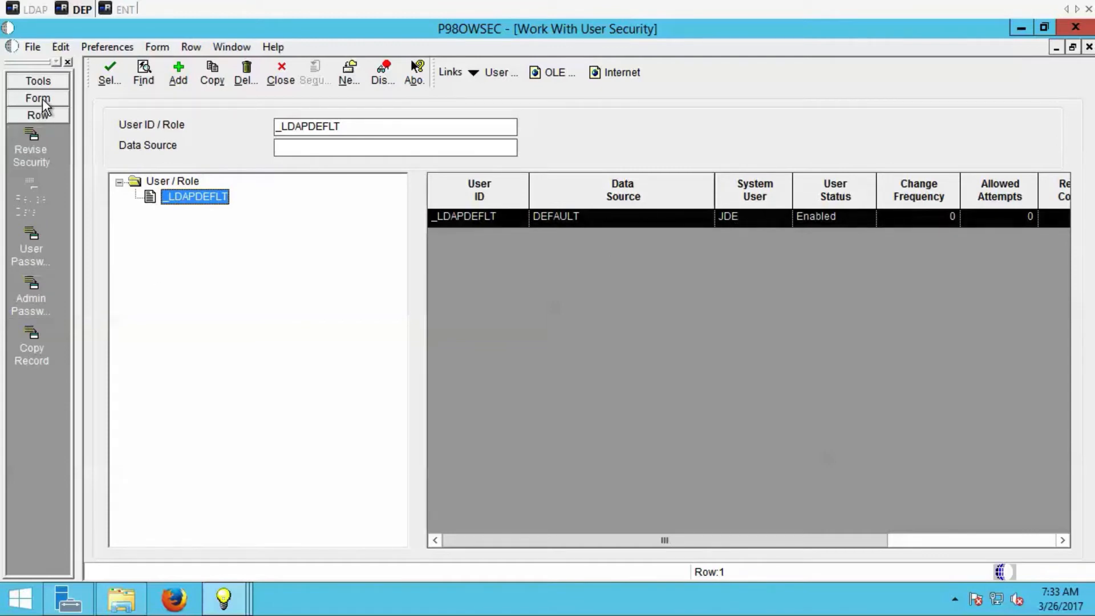
pyautogui.click(38, 98)
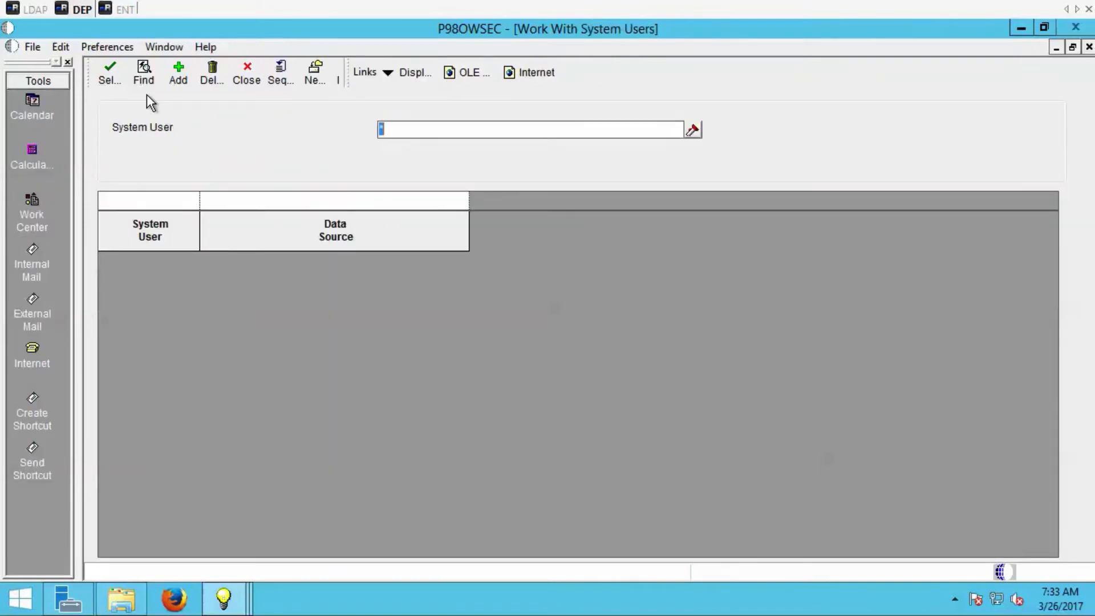
pyautogui.click(143, 71)
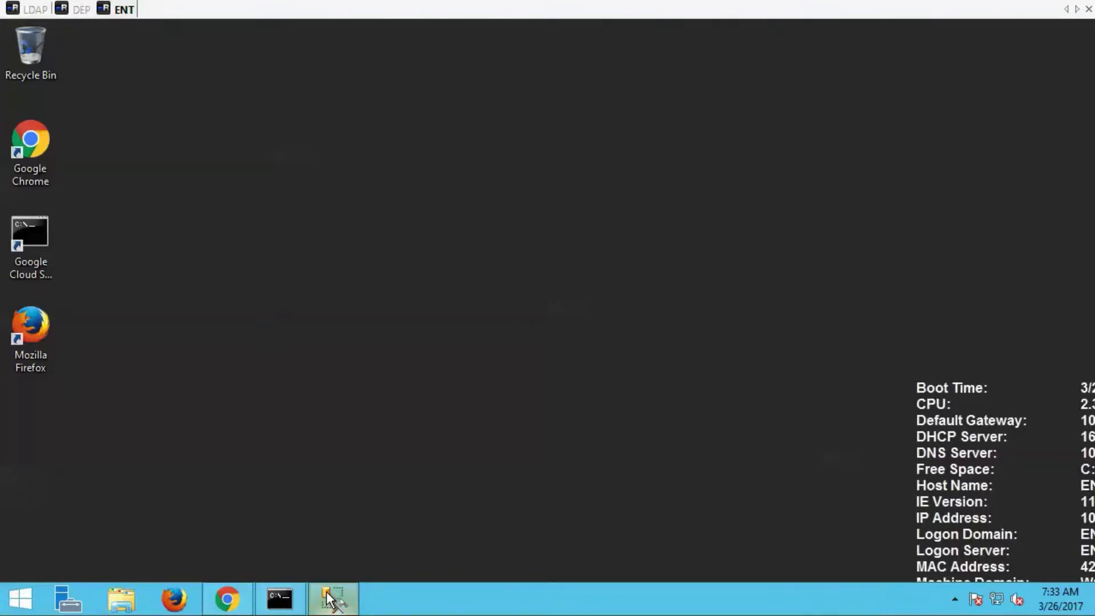
# - Switch to SQL Server Management Studio and select the JDE login
pyautogui.click(332, 598)
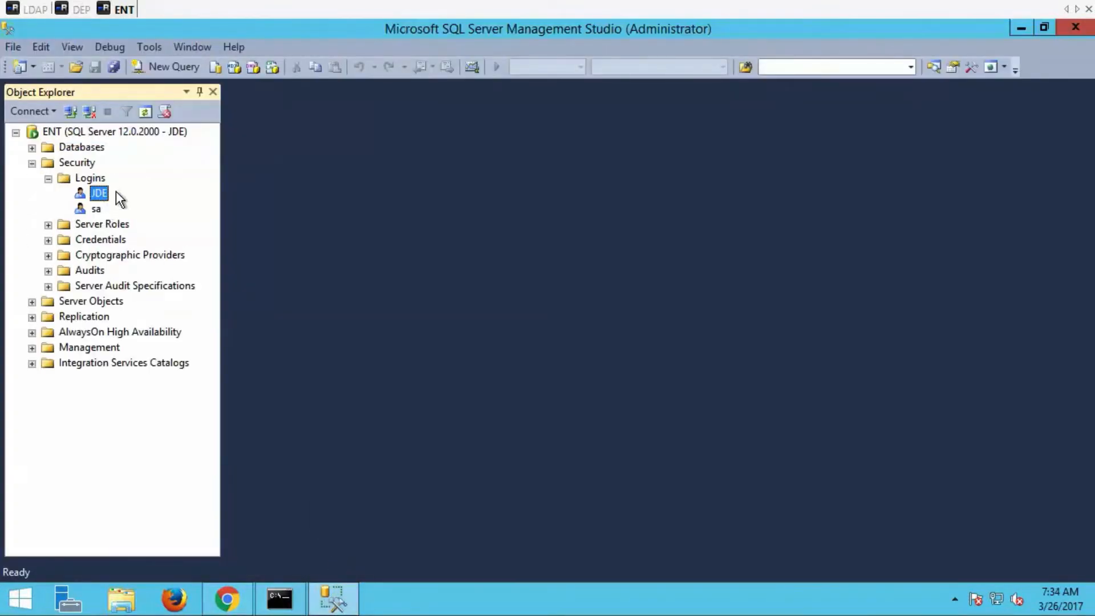
pyautogui.click(120, 599)
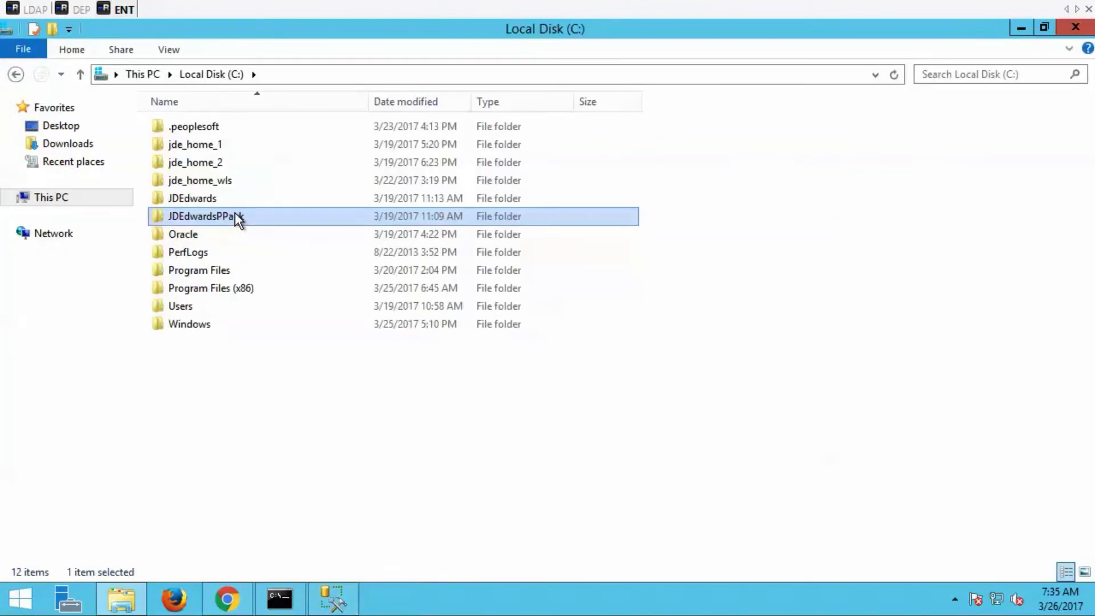
# - Browse JDEdwardsPPack > E920_1 > system > bin32 and locate the JDE.ini settings file
pyautogui.doubleClick(205, 215)
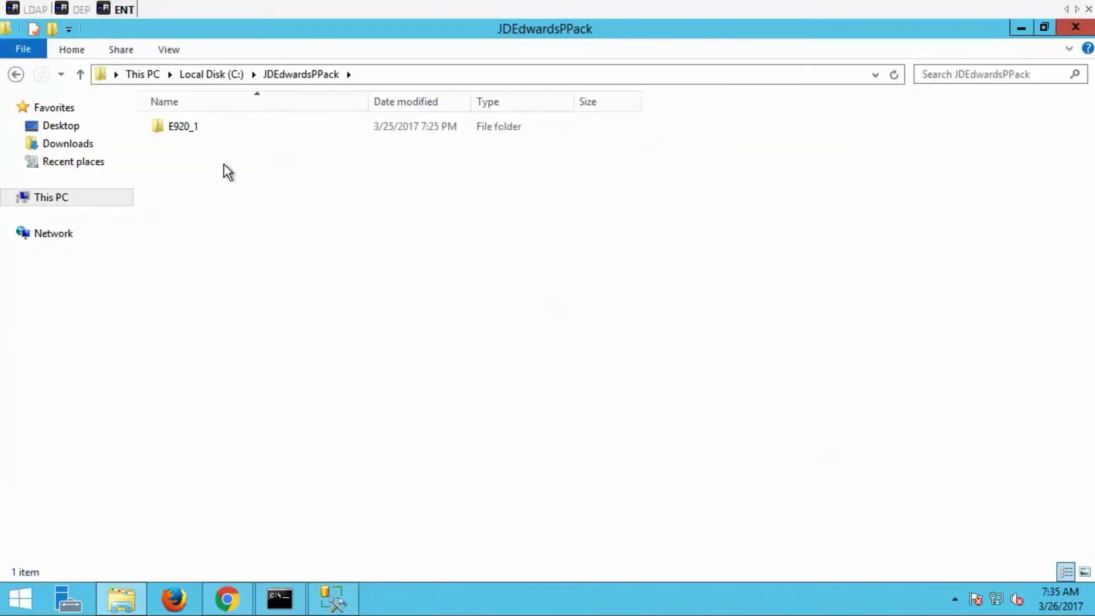
pyautogui.doubleClick(182, 126)
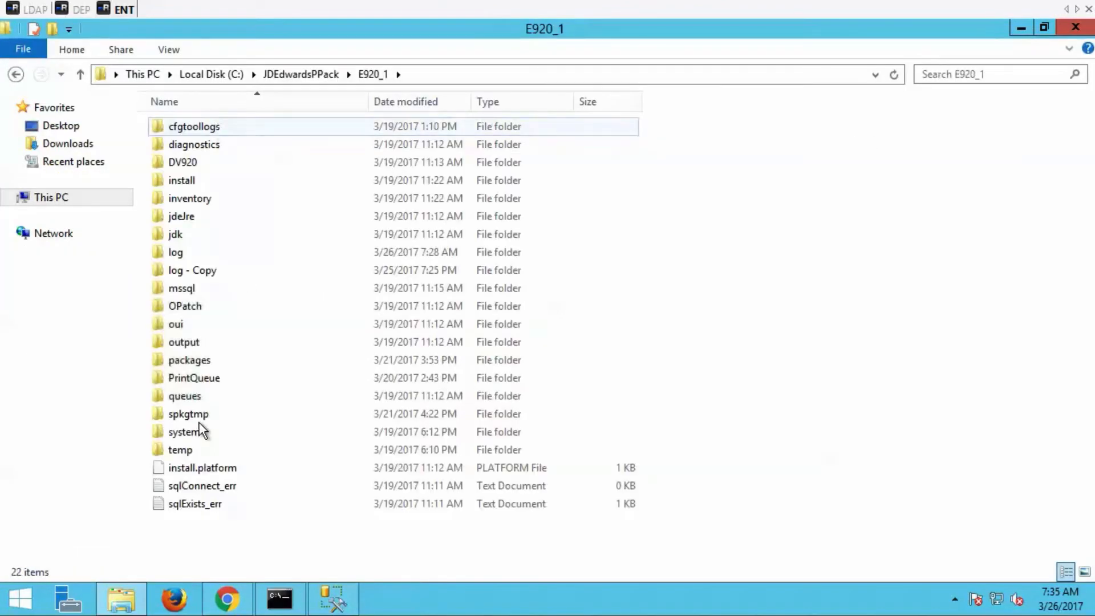
pyautogui.doubleClick(187, 431)
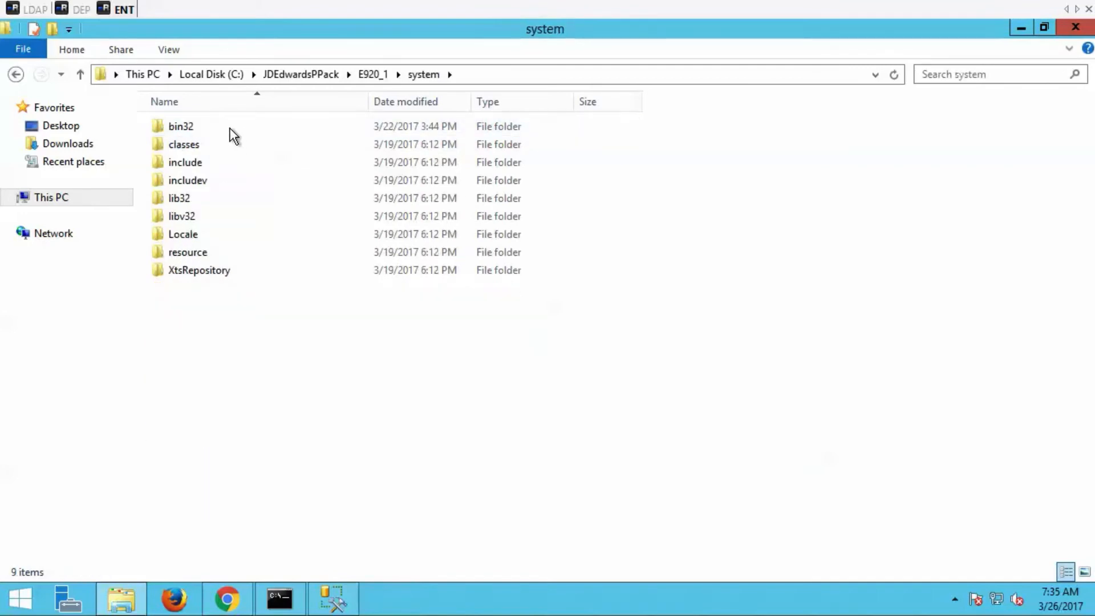
pyautogui.doubleClick(181, 126)
pyautogui.write('jde.ini')
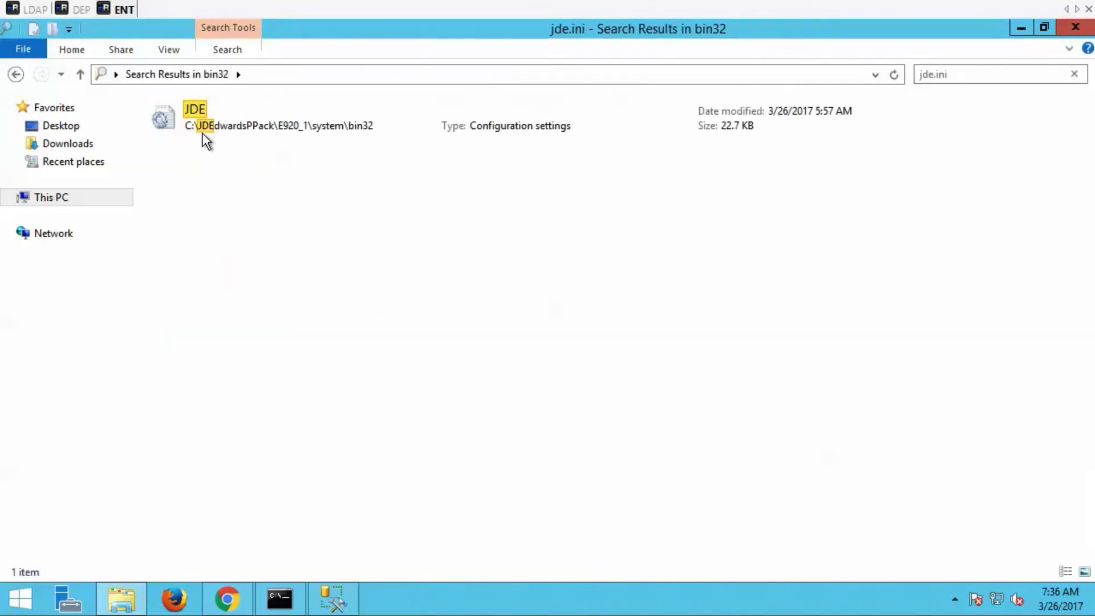
pyautogui.doubleClick(195, 117)
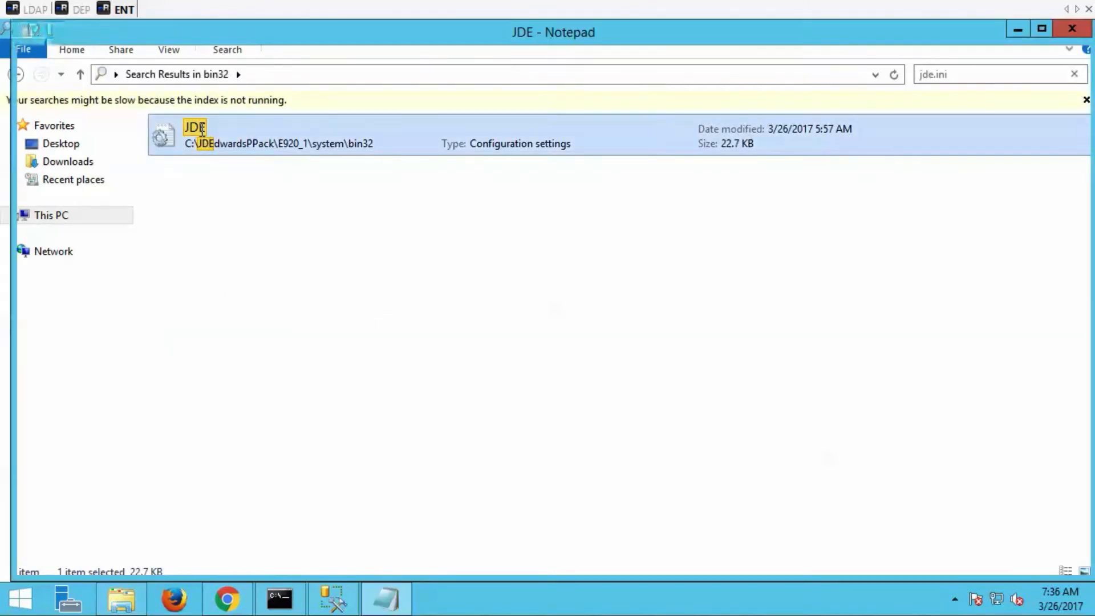
# - Search JDE.ini for 'ldap' to reach LDAPAuthentication=true in the [SECURITY] section
pyautogui.doubleClick(195, 134)
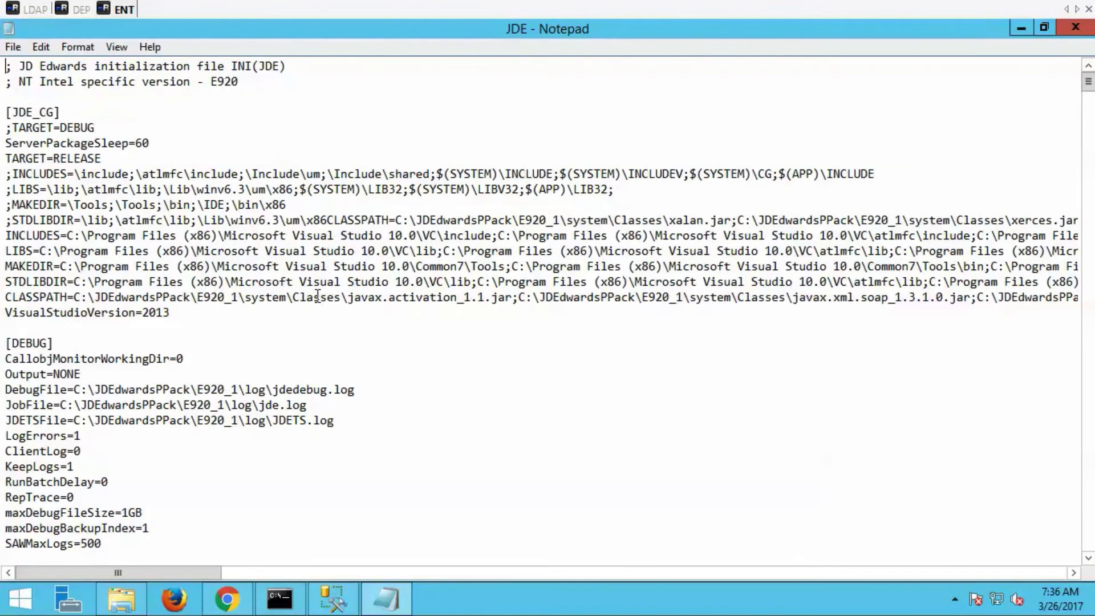
pyautogui.press('ctrl+f')
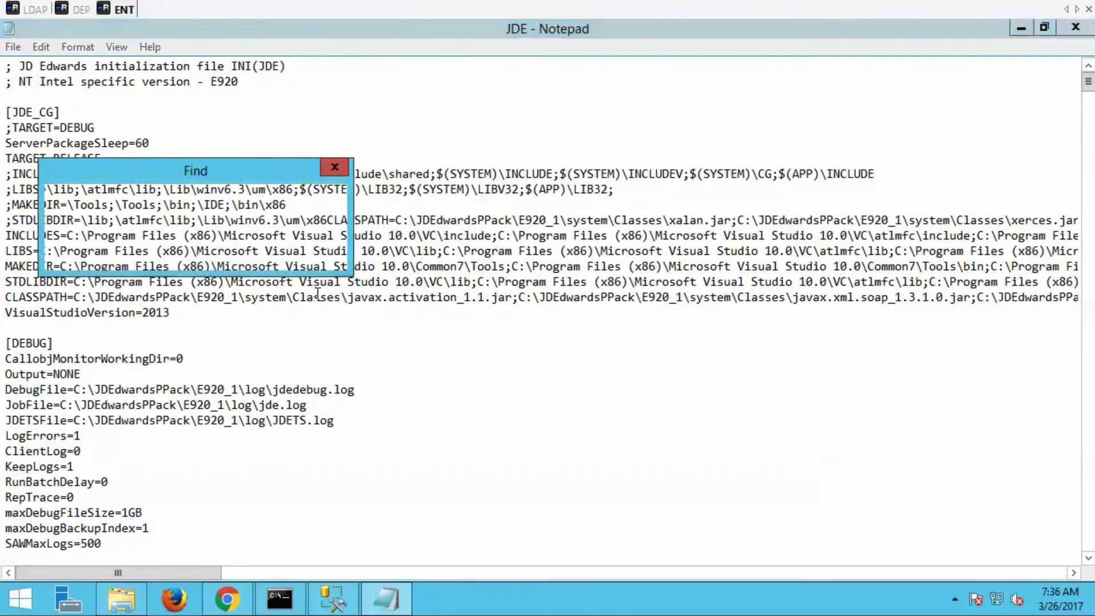
pyautogui.write('ldap')
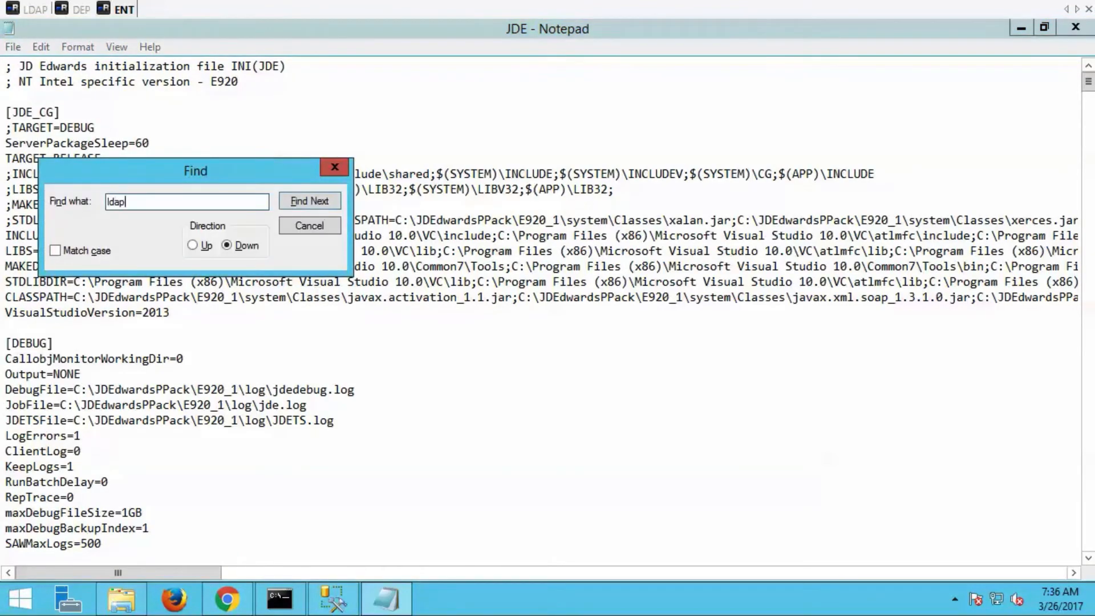
pyautogui.click(309, 201)
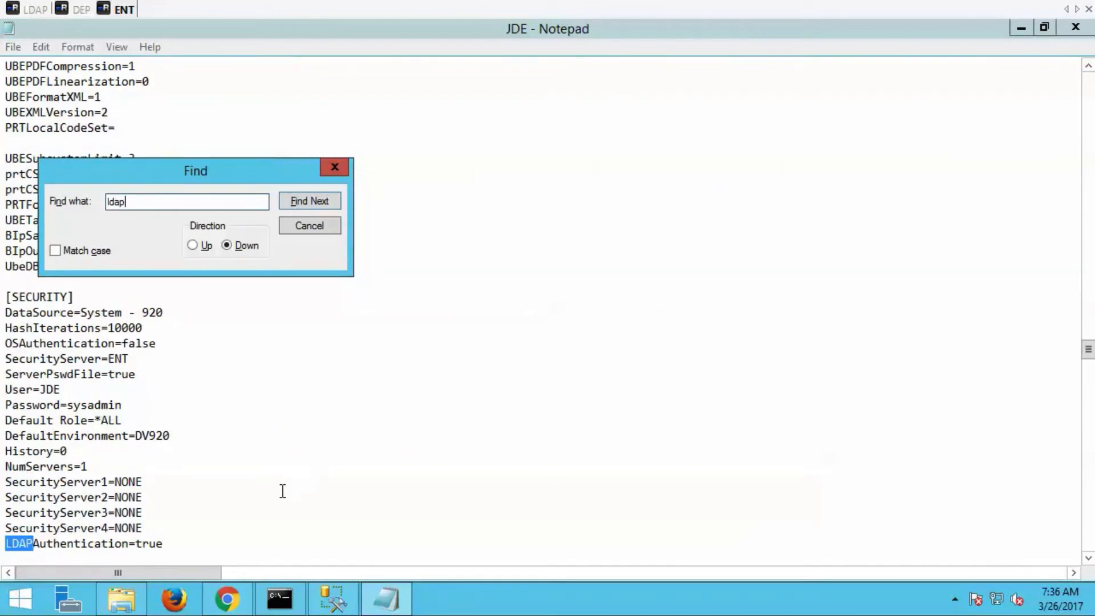
pyautogui.moveTo(285, 511)
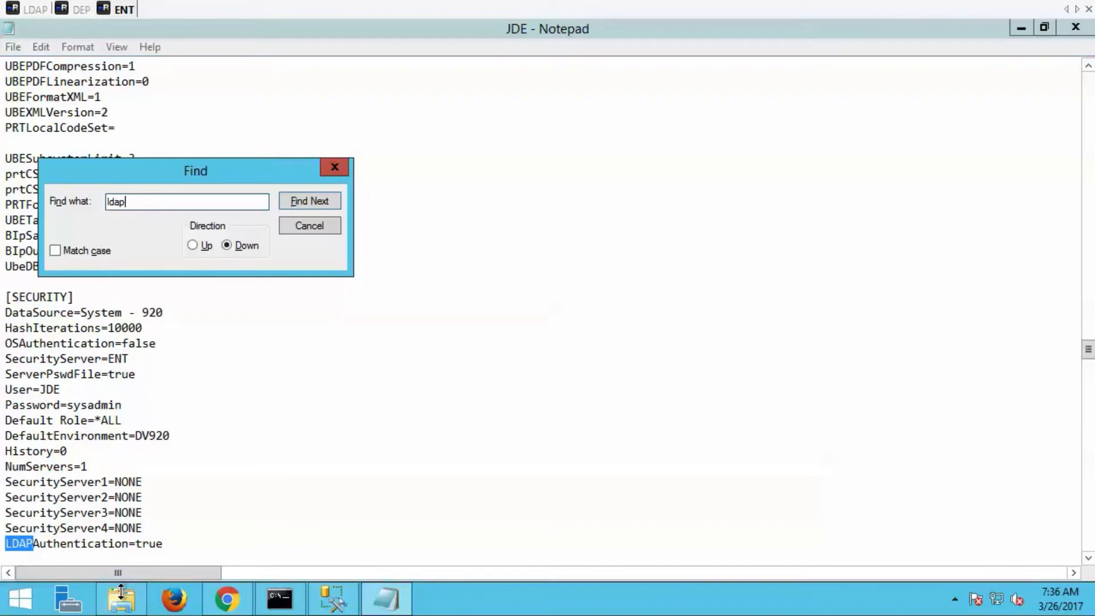
# - Start the JDE E920 B9 Network service and check the jde_11188 log in E920_1\log
pyautogui.click(438, 599)
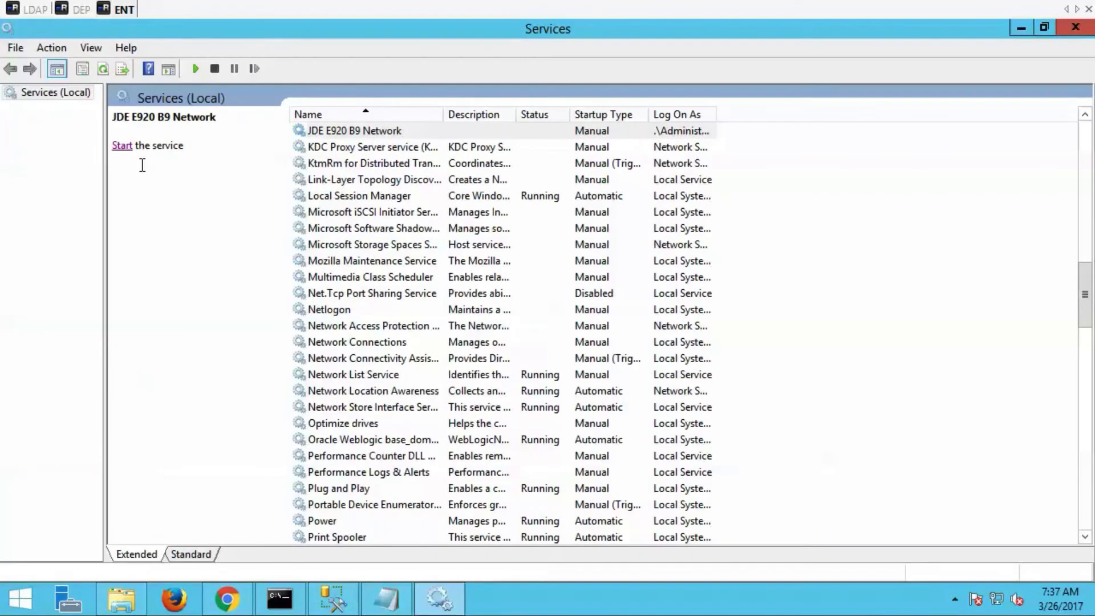
pyautogui.moveTo(122, 152)
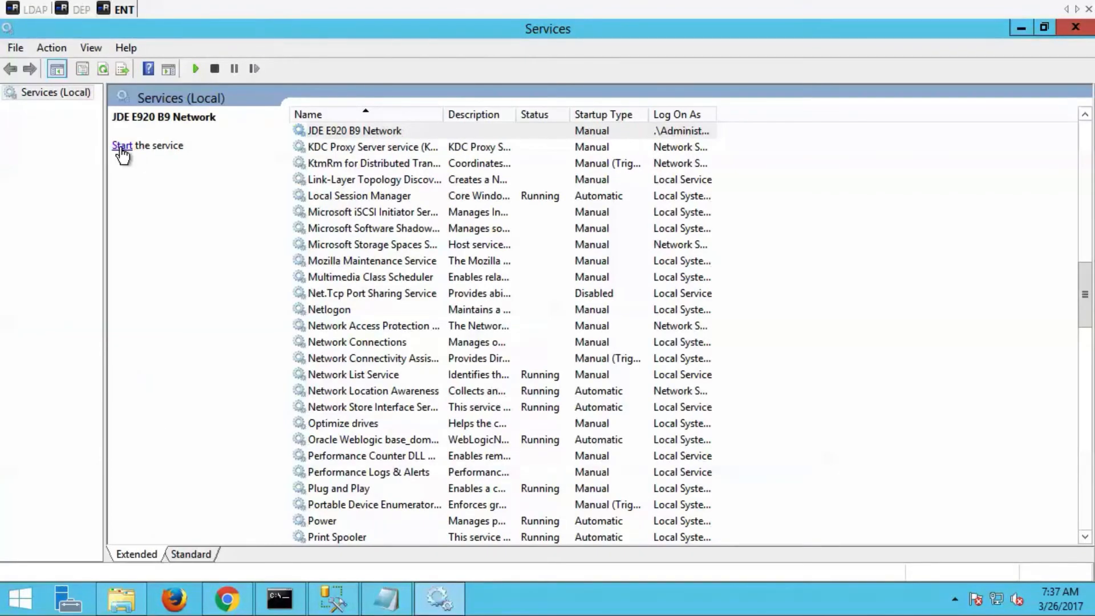
pyautogui.click(122, 146)
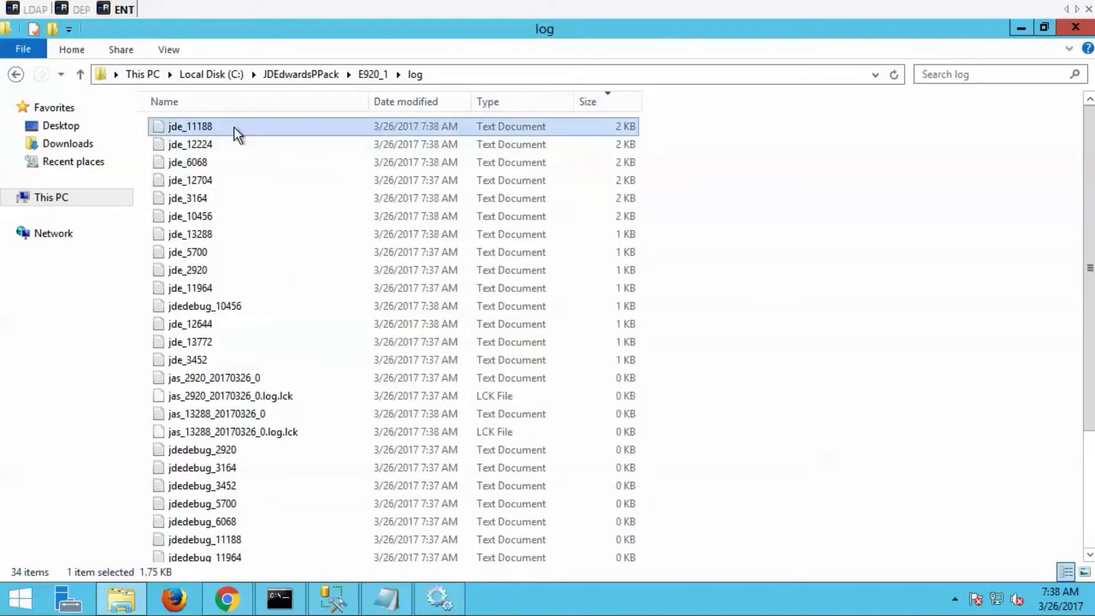
pyautogui.doubleClick(190, 127)
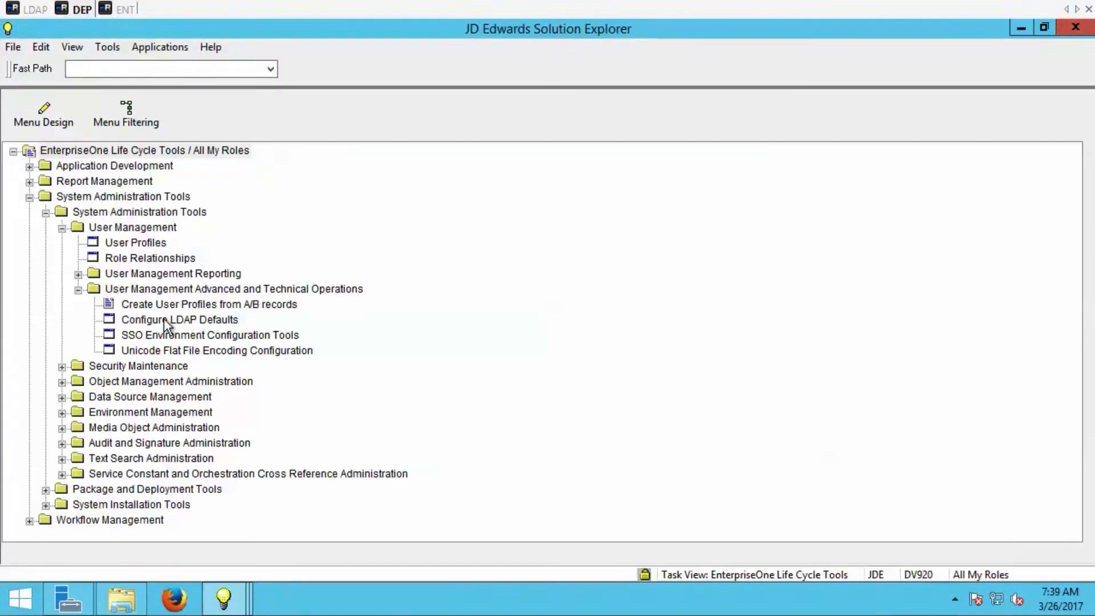
# - Review Configure LDAP Defaults showing LDAP authentication enabled with all defaults existing
pyautogui.doubleClick(179, 320)
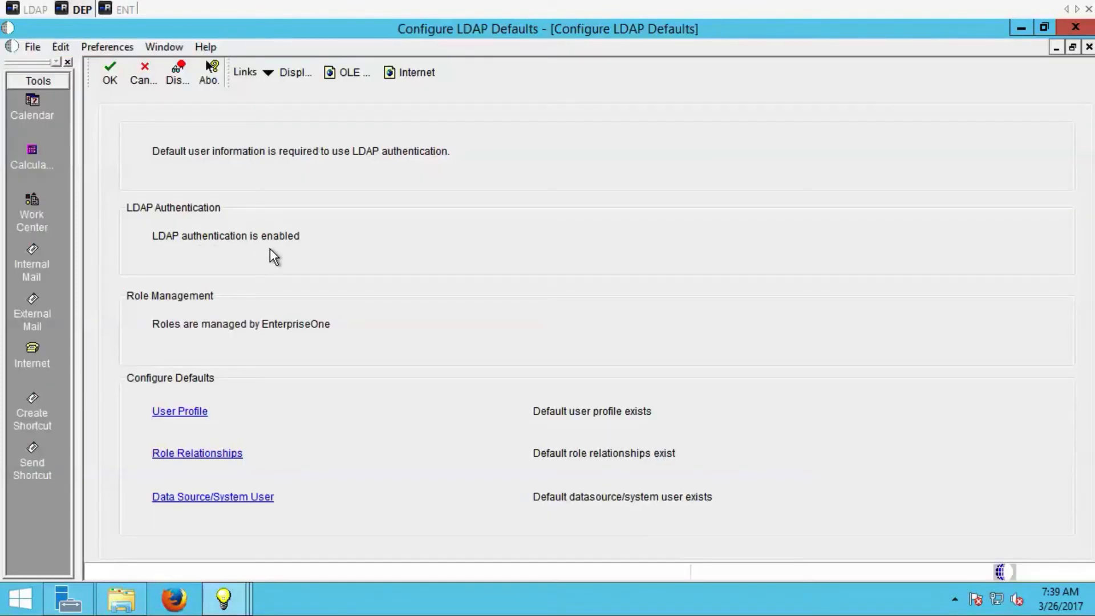
pyautogui.moveTo(293, 354)
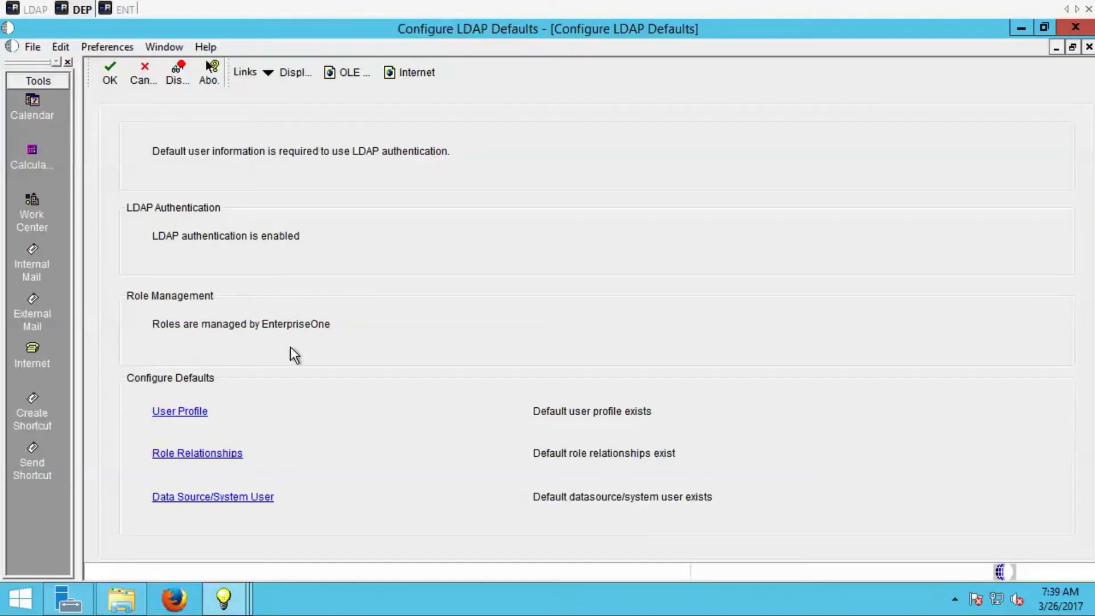
pyautogui.moveTo(229, 425)
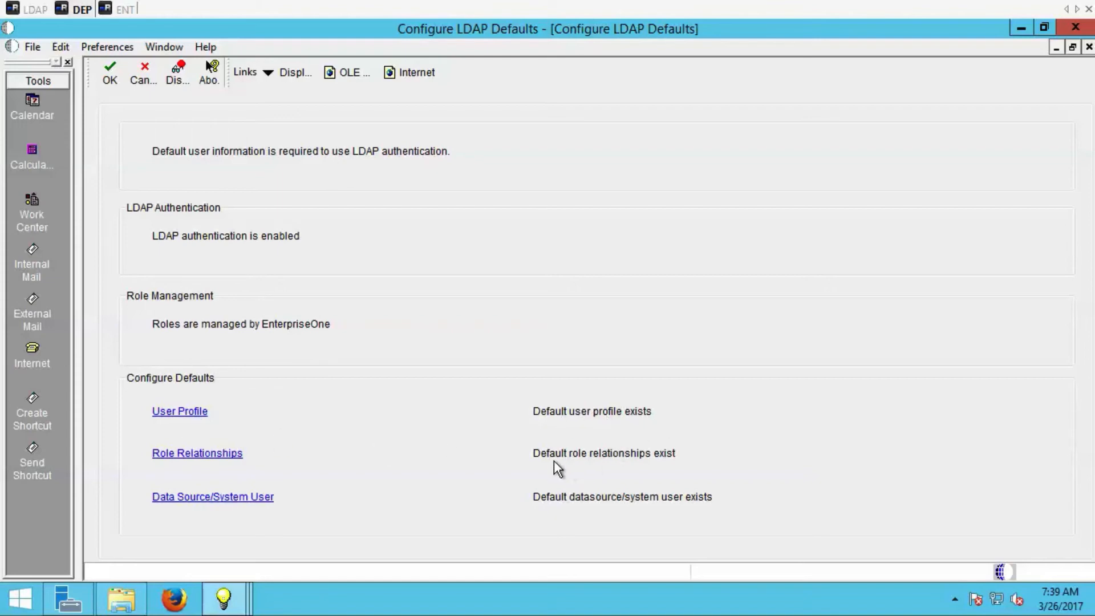
pyautogui.moveTo(541, 517)
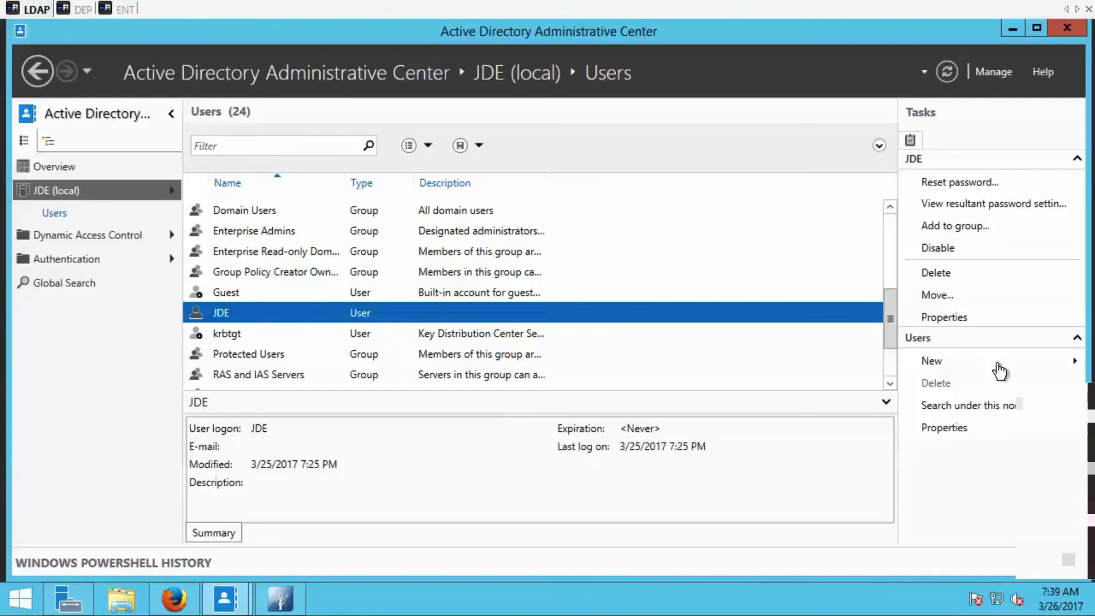
pyautogui.click(932, 361)
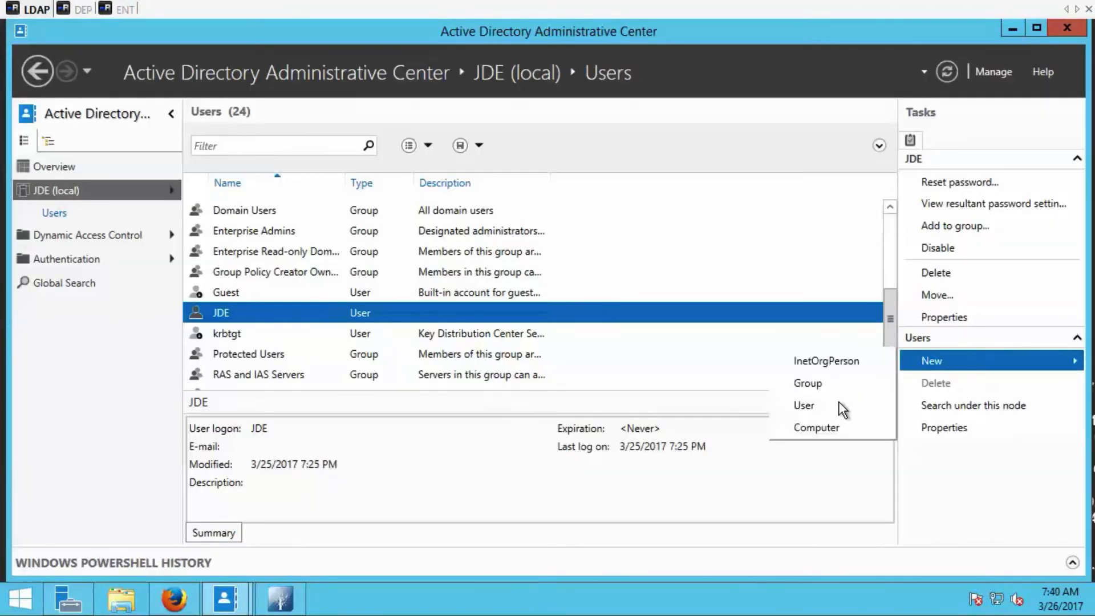
pyautogui.click(803, 405)
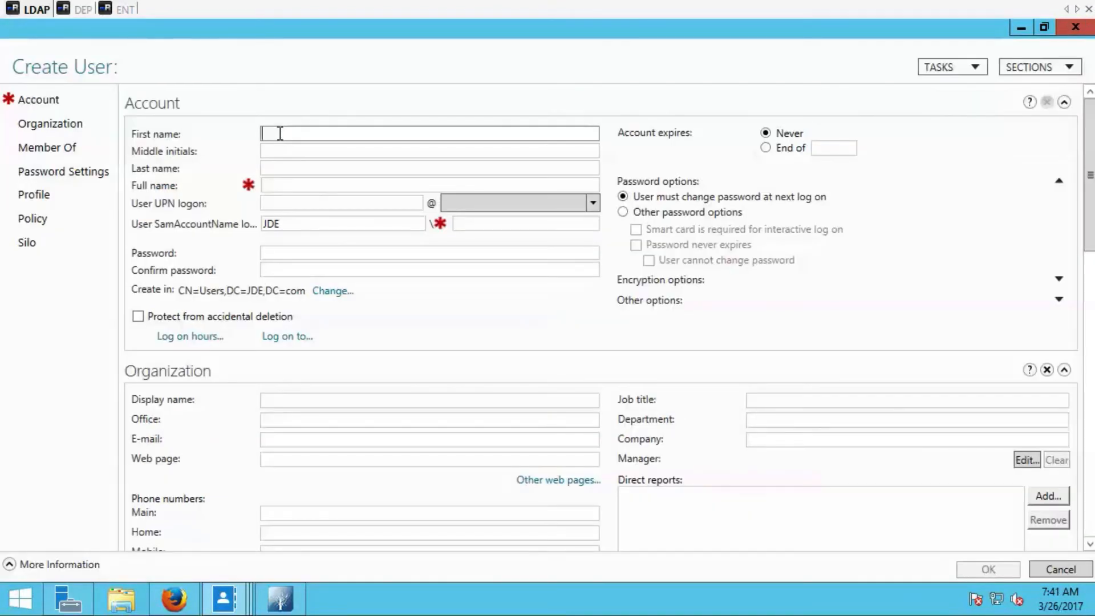
pyautogui.write('Crockett')
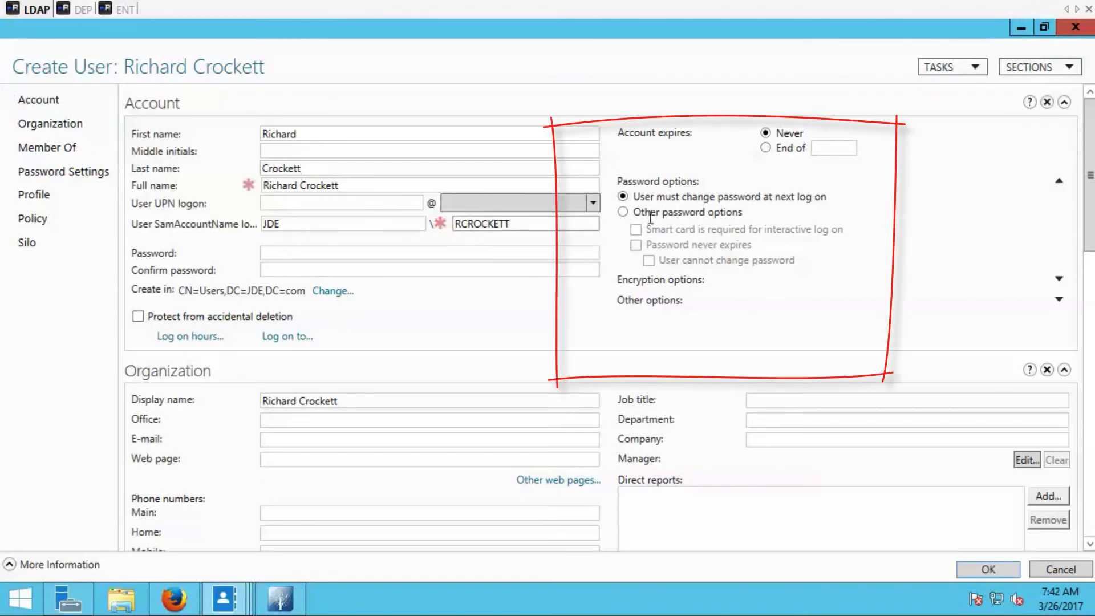
pyautogui.click(623, 212)
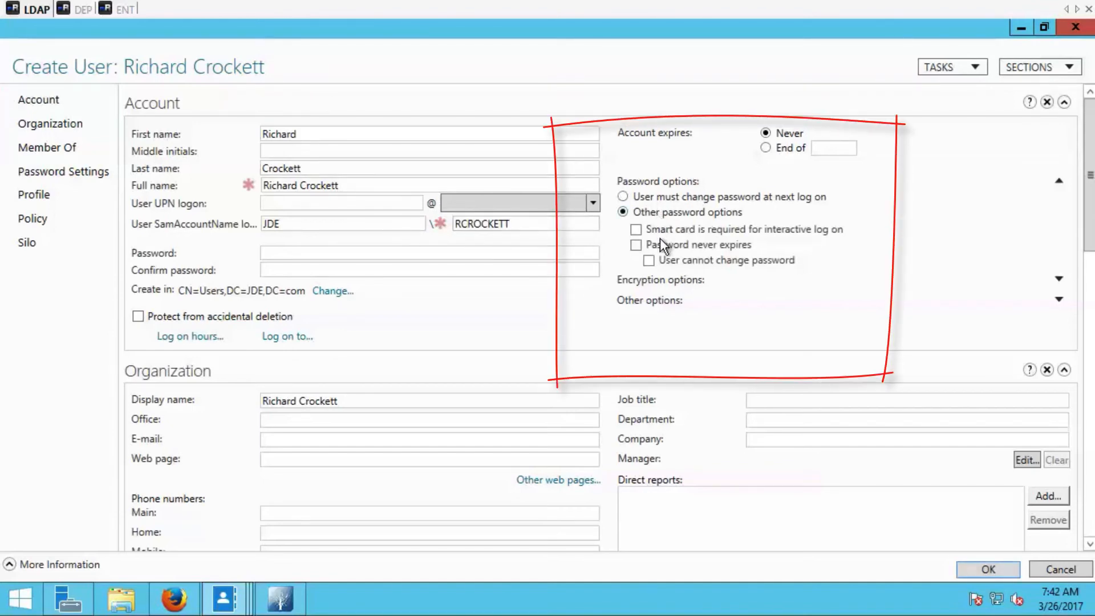
pyautogui.click(636, 244)
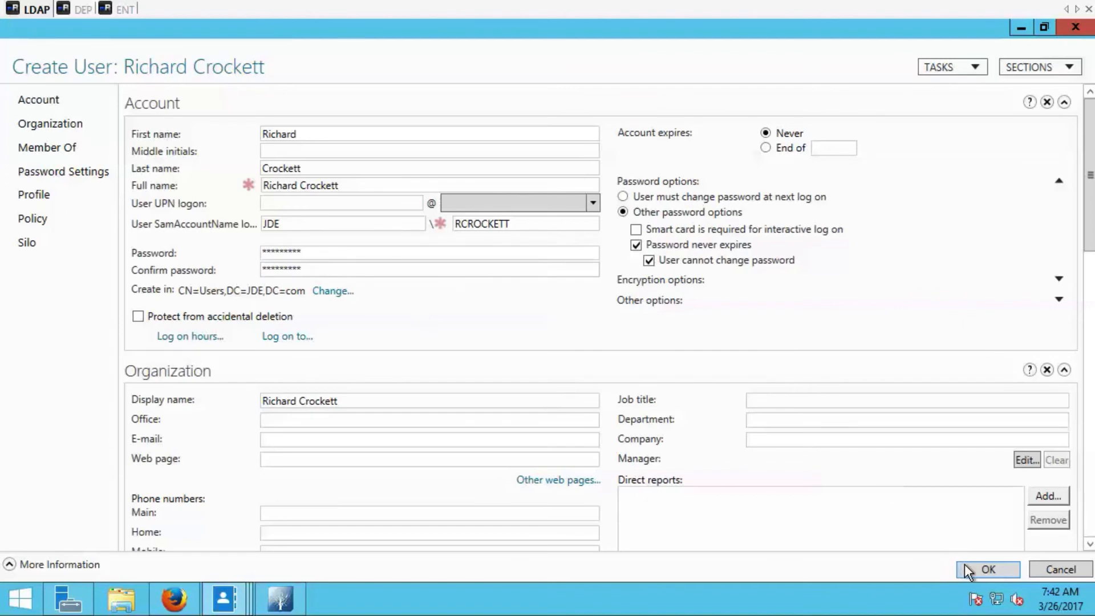
pyautogui.click(987, 569)
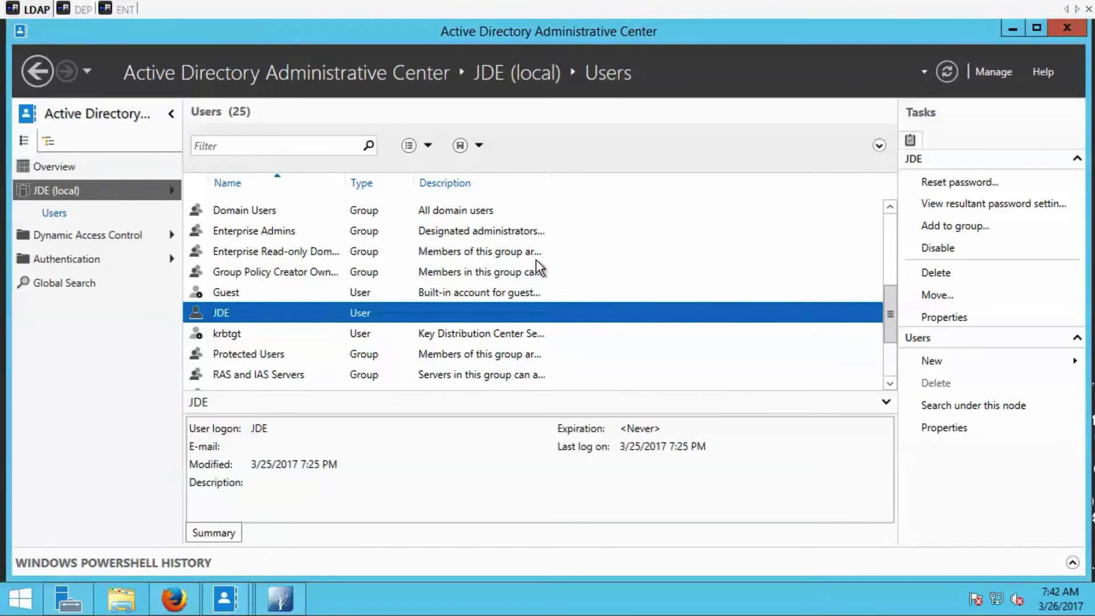
pyautogui.click(275, 251)
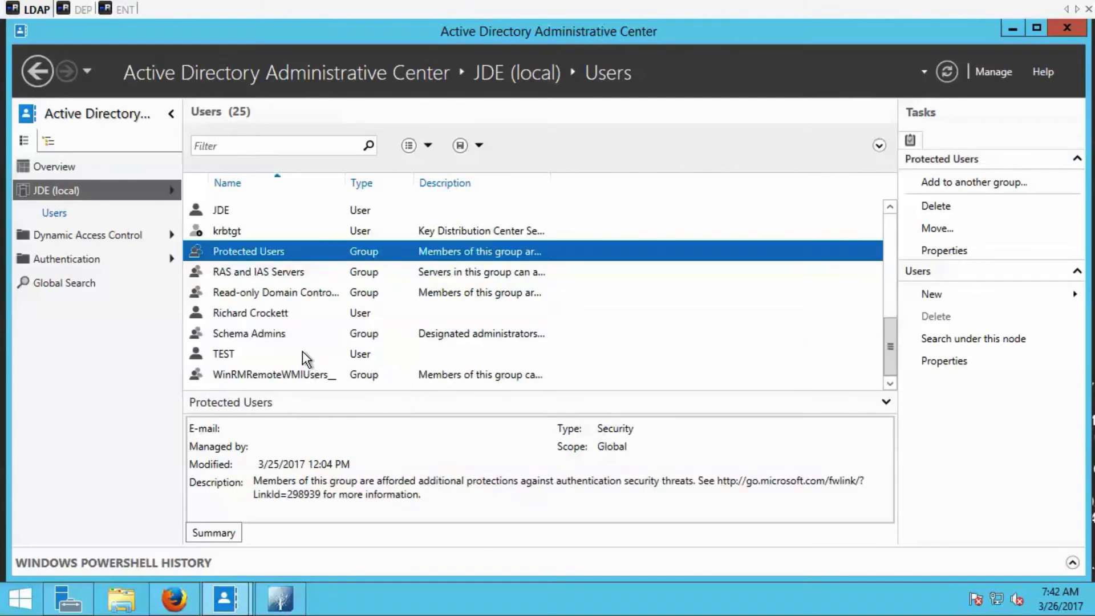
pyautogui.click(249, 313)
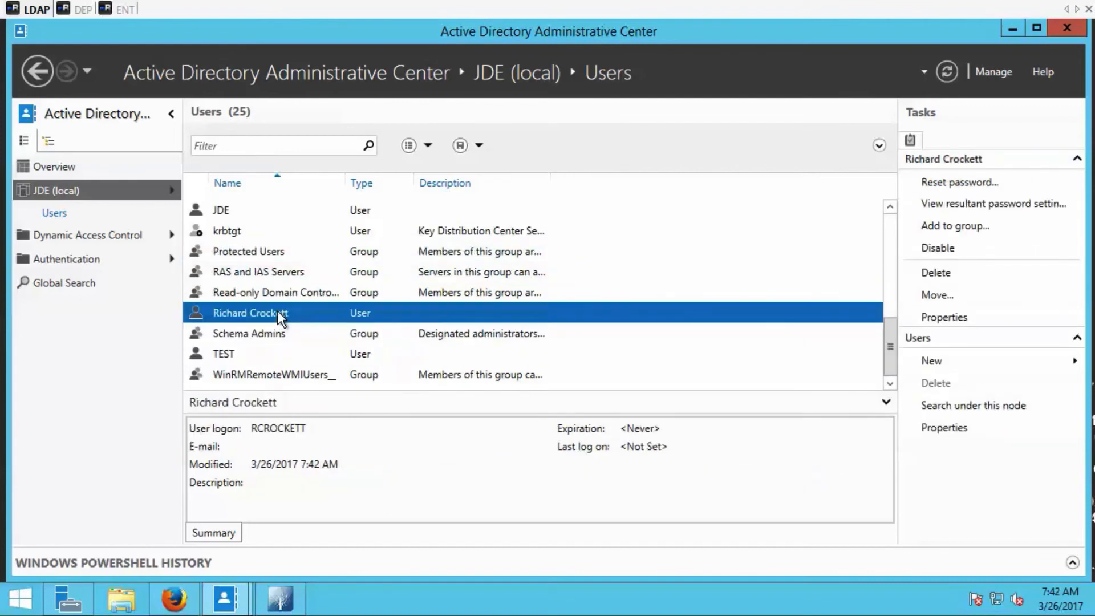
pyautogui.click(943, 315)
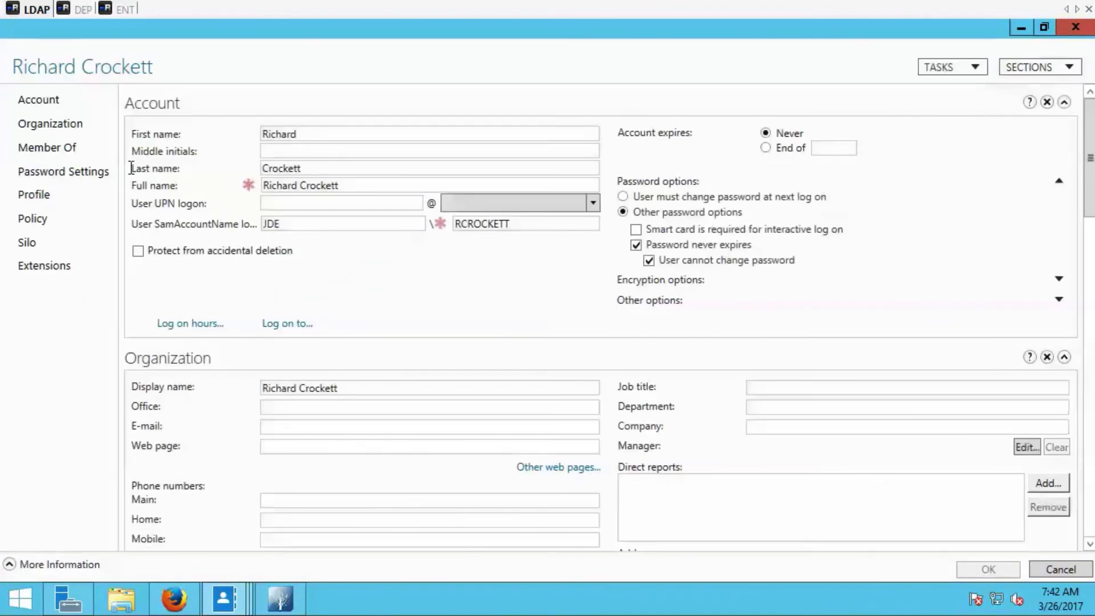
pyautogui.click(47, 147)
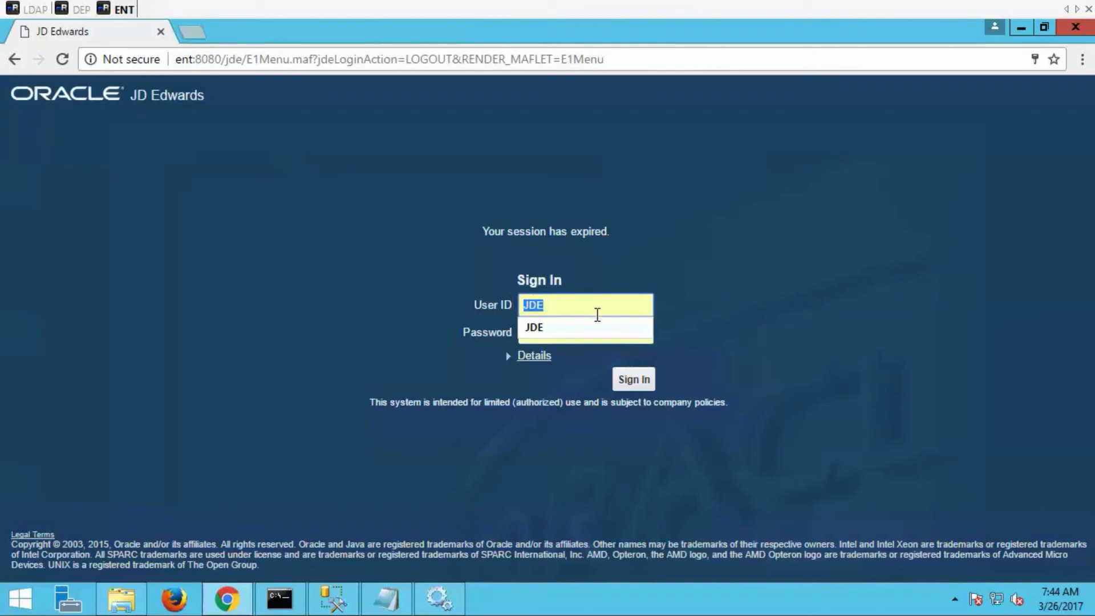
pyautogui.write('RCROCKETT')
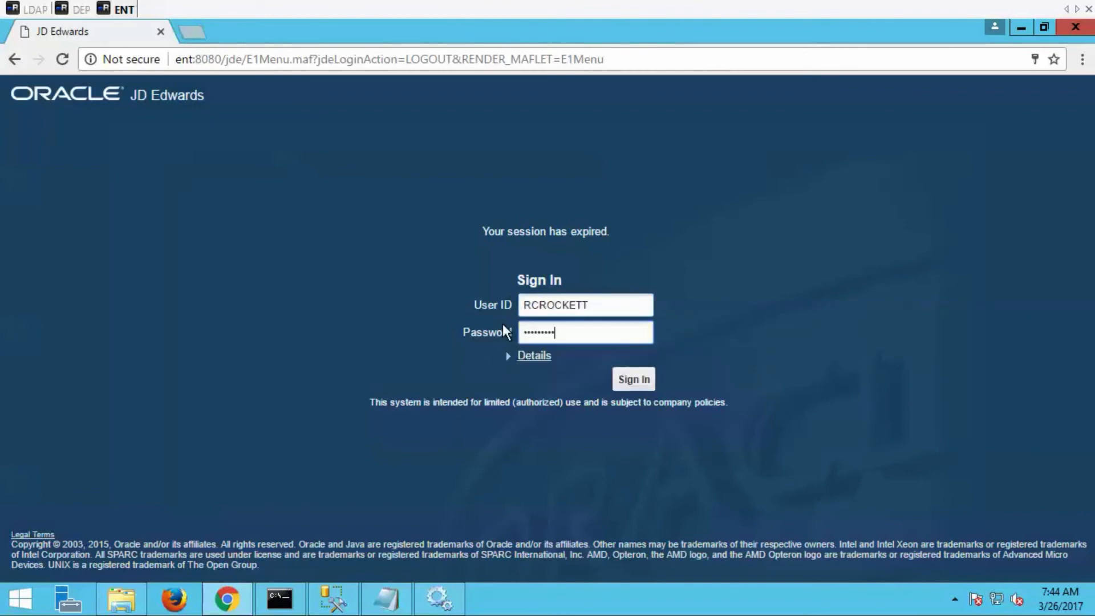
pyautogui.click(632, 378)
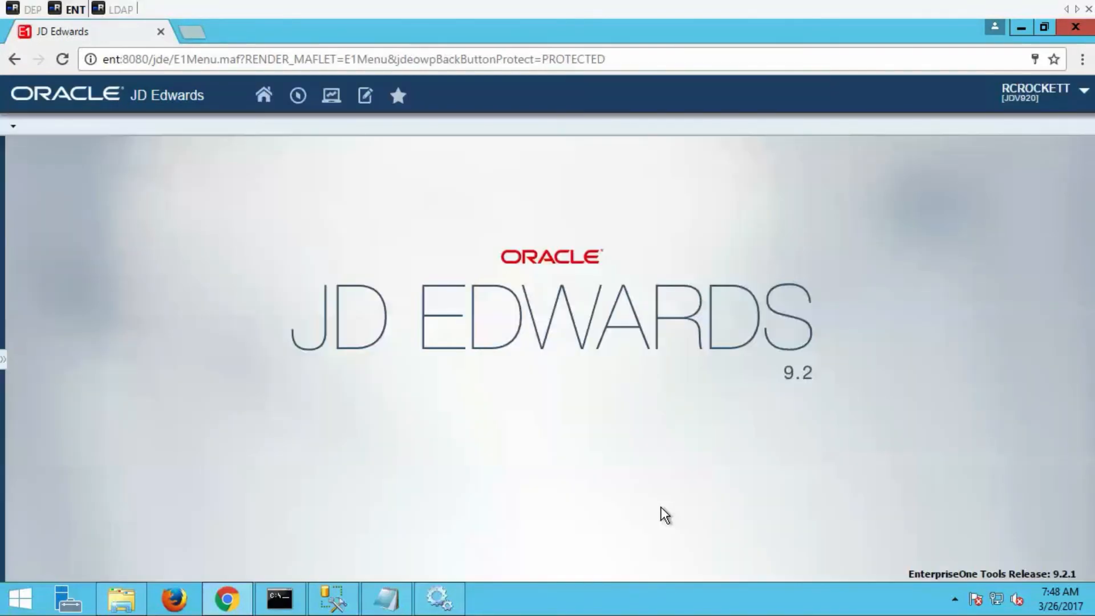
pyautogui.moveTo(661, 505)
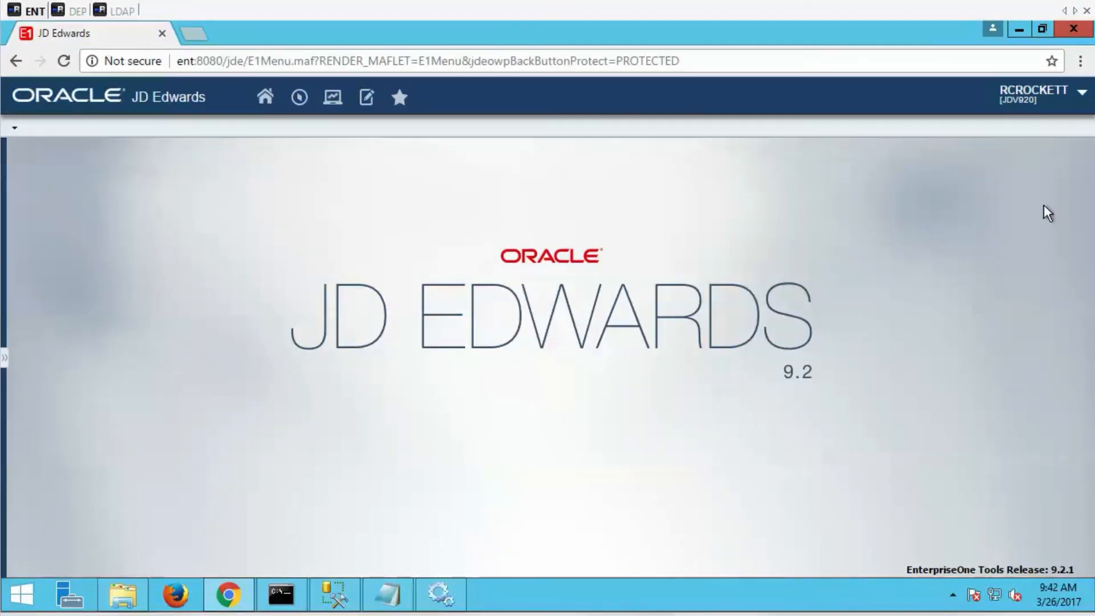
pyautogui.click(1073, 91)
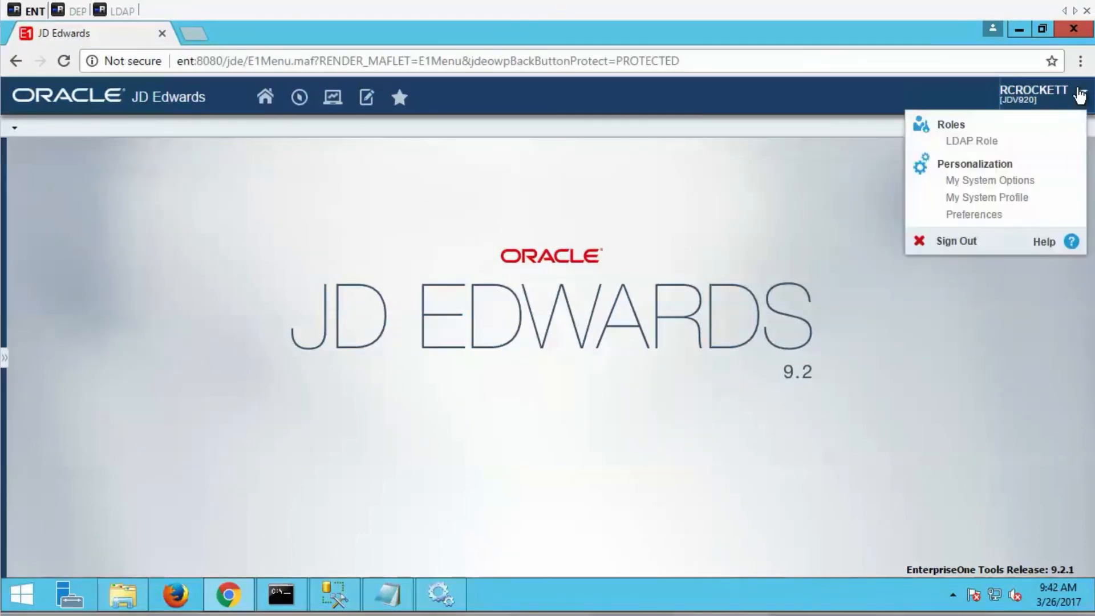
pyautogui.click(989, 180)
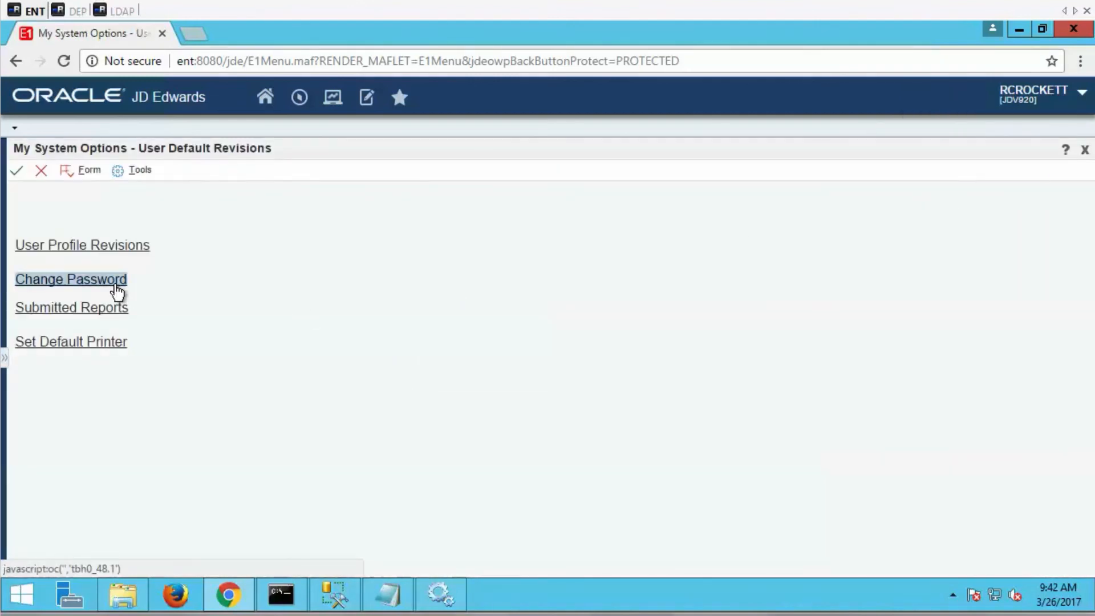
pyautogui.click(71, 278)
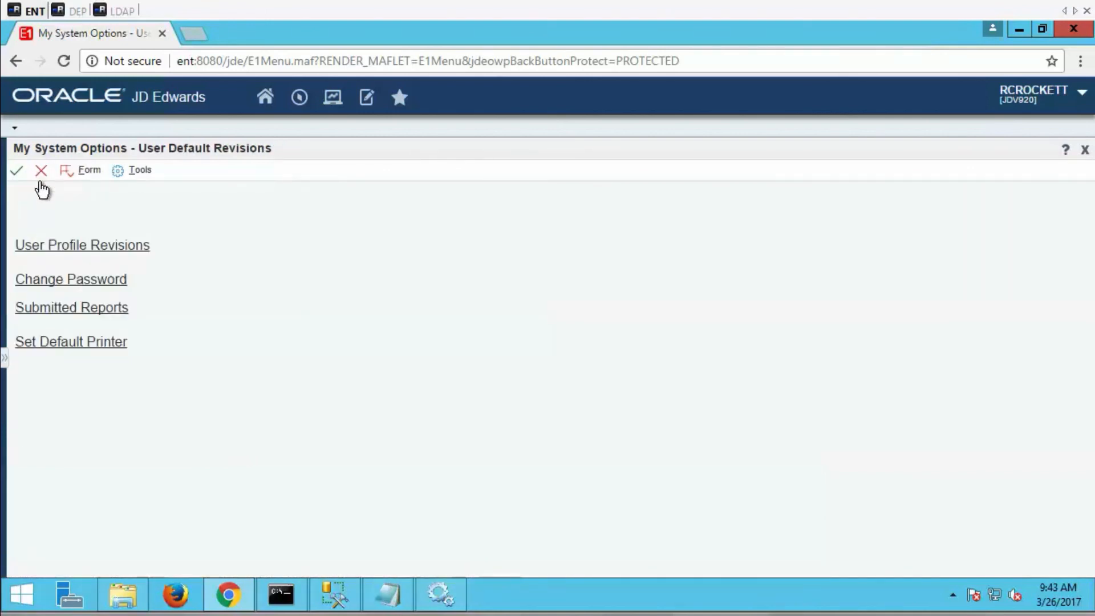
pyautogui.click(82, 244)
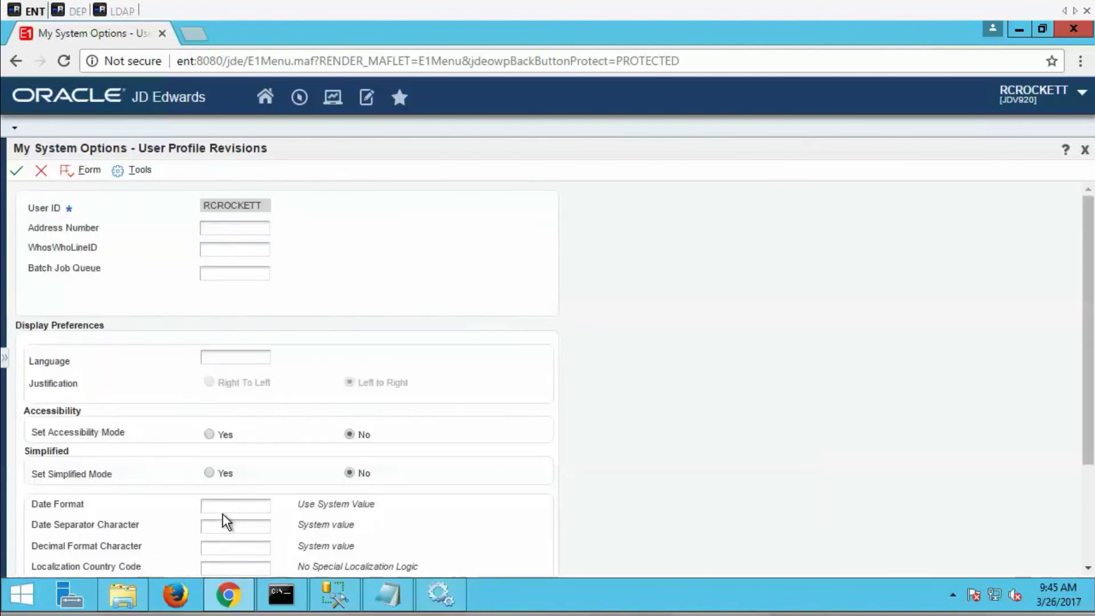
pyautogui.click(235, 503)
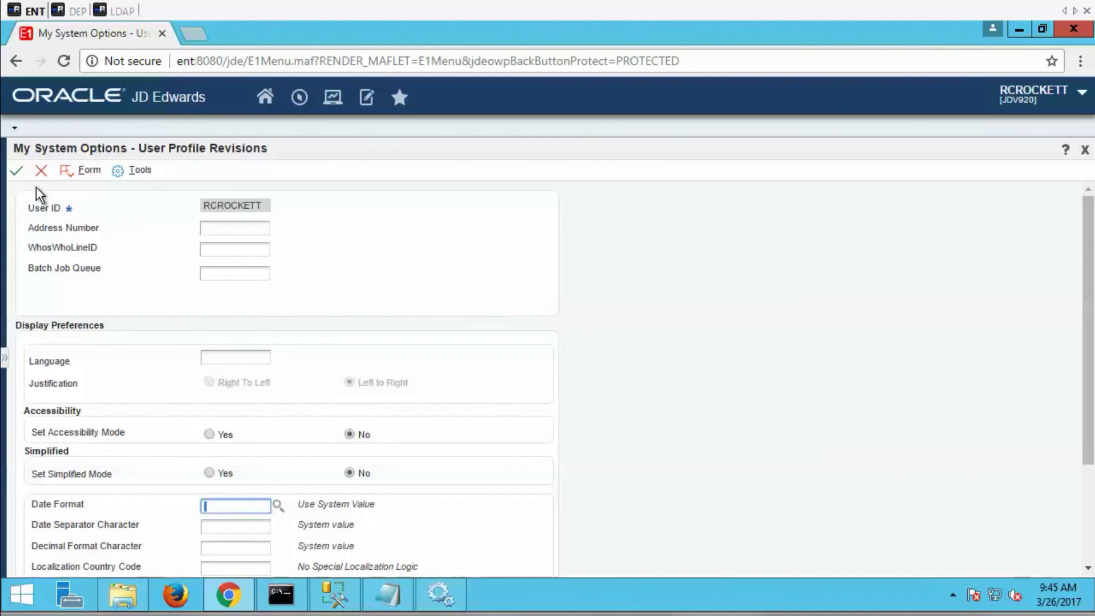
pyautogui.click(41, 170)
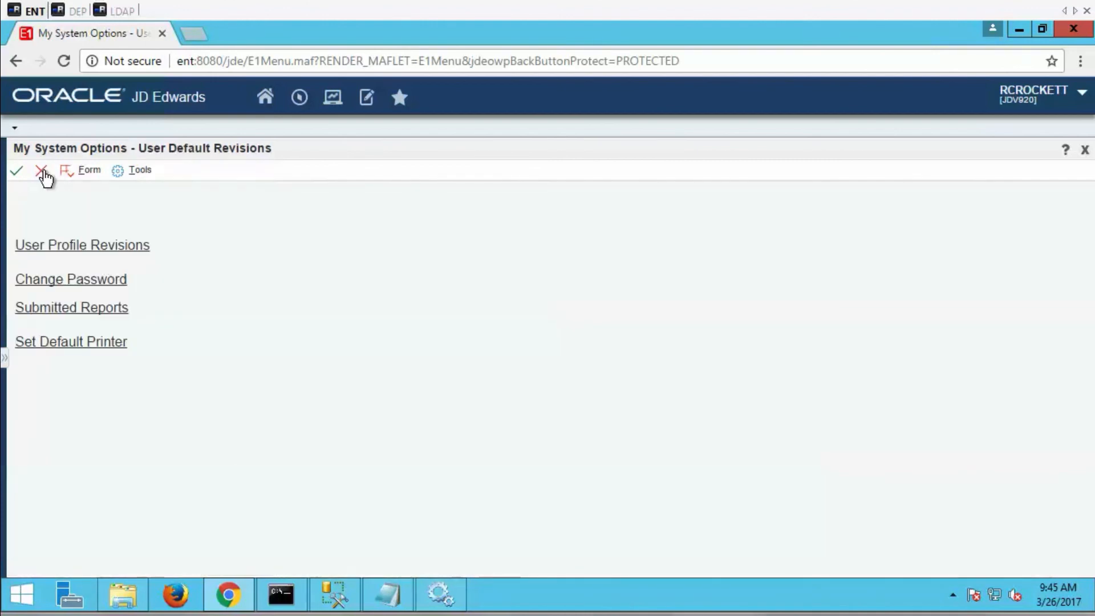
pyautogui.click(41, 170)
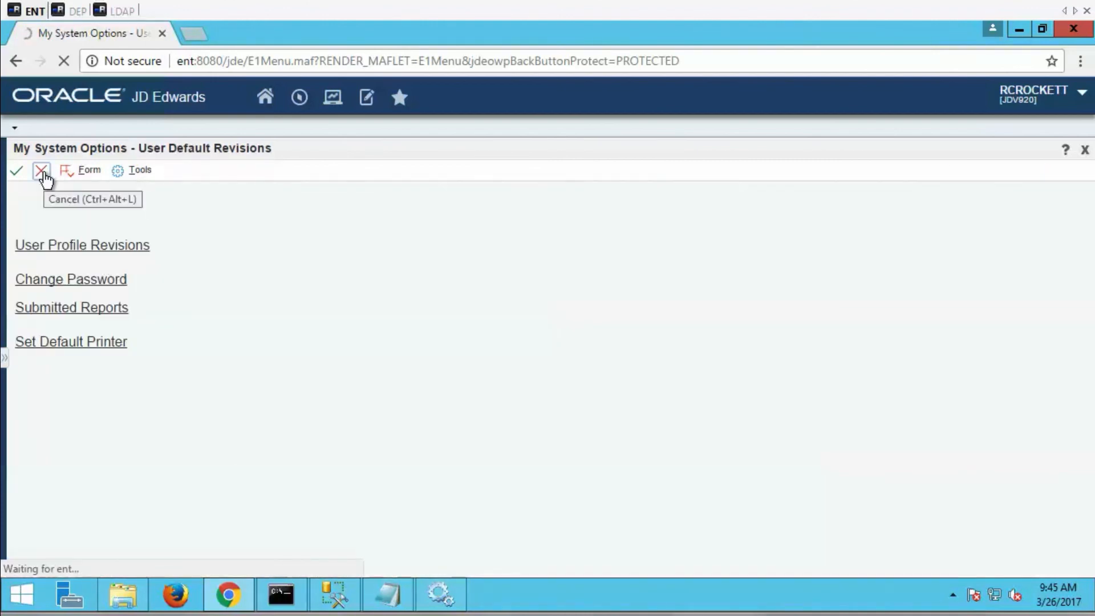
pyautogui.click(41, 170)
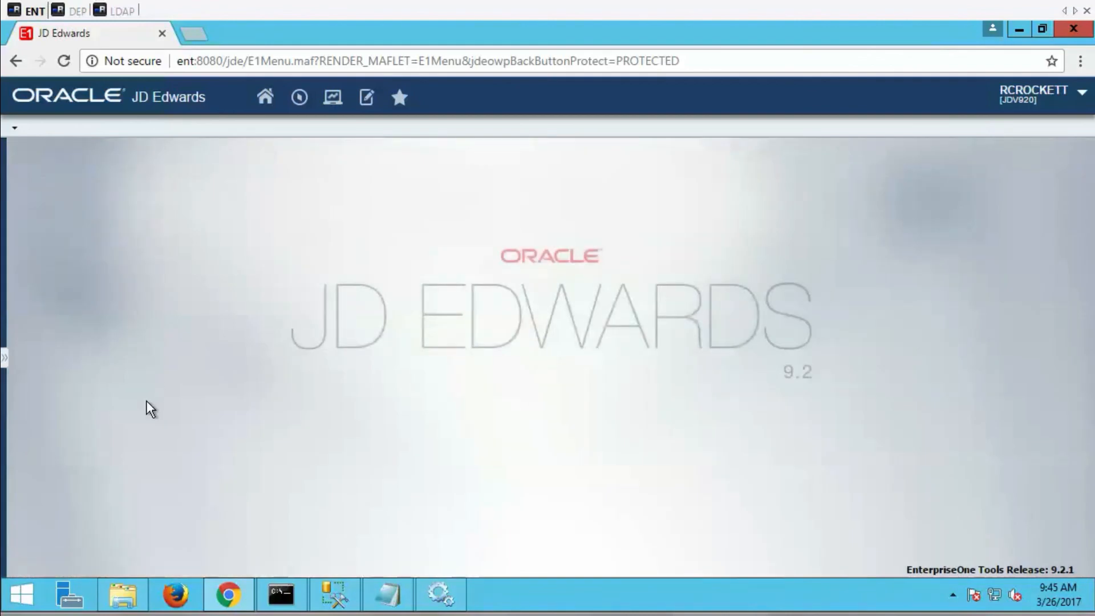